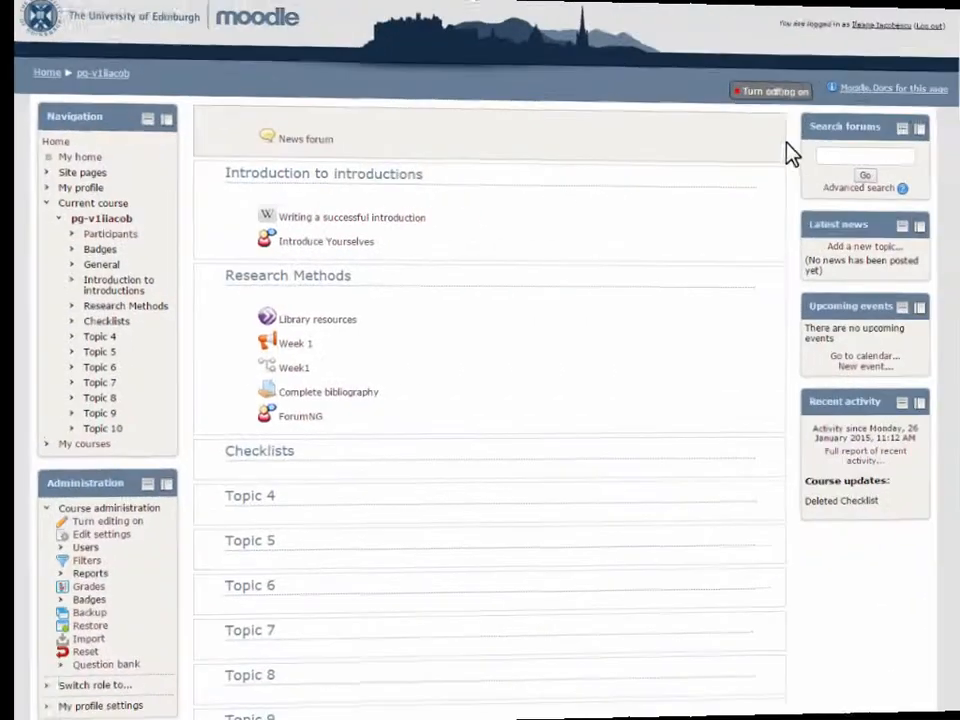
Step: Turn course editing on and choose Checklist as a new activity in the Checklists section
{"action": "left_click", "coordinate": [782, 90]}
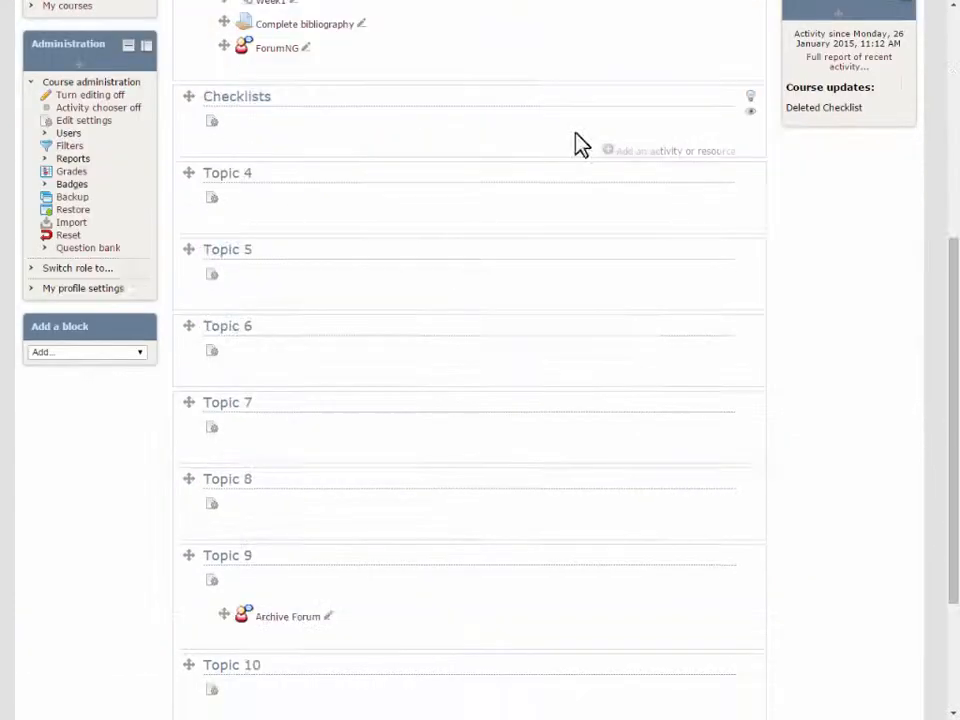
{"action": "left_click", "coordinate": [614, 152]}
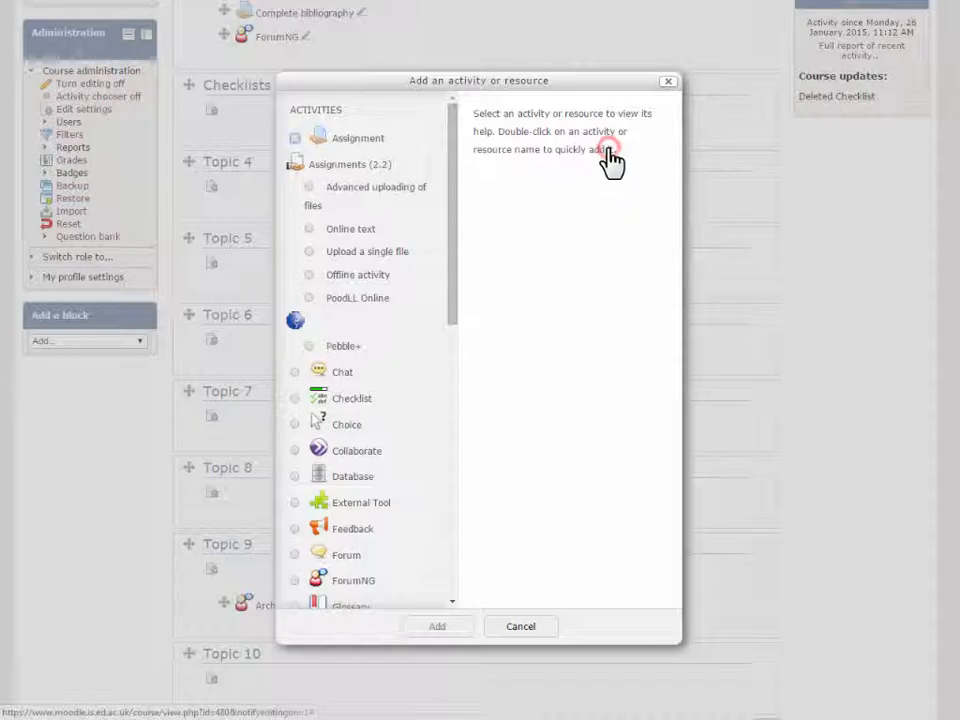
{"action": "scroll", "scroll_direction": "down", "scroll_amount": 3}
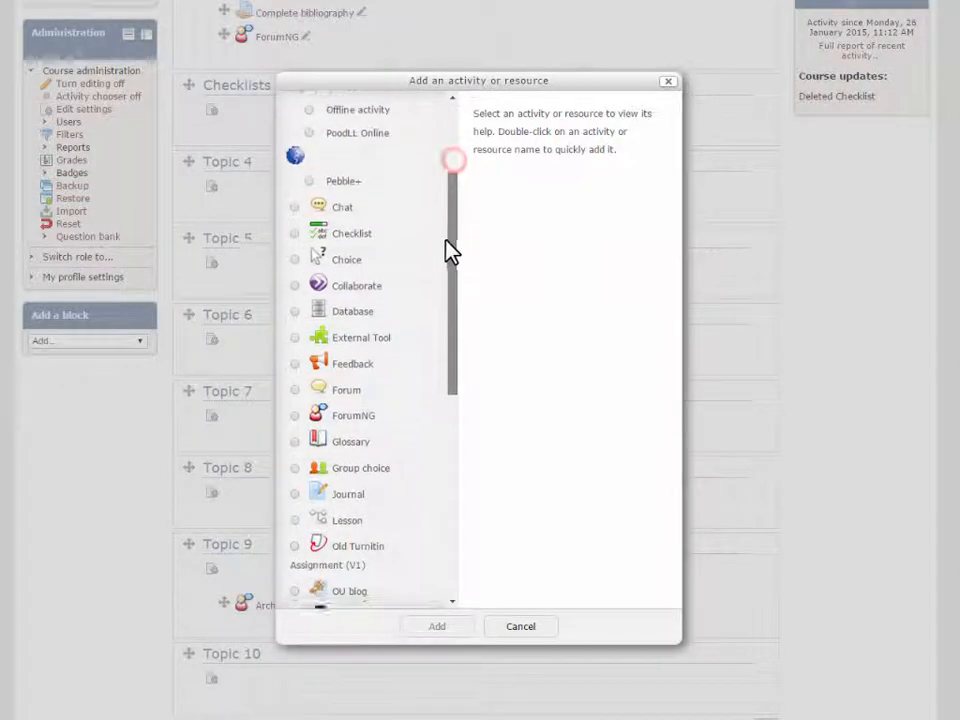
{"action": "left_click", "coordinate": [294, 162]}
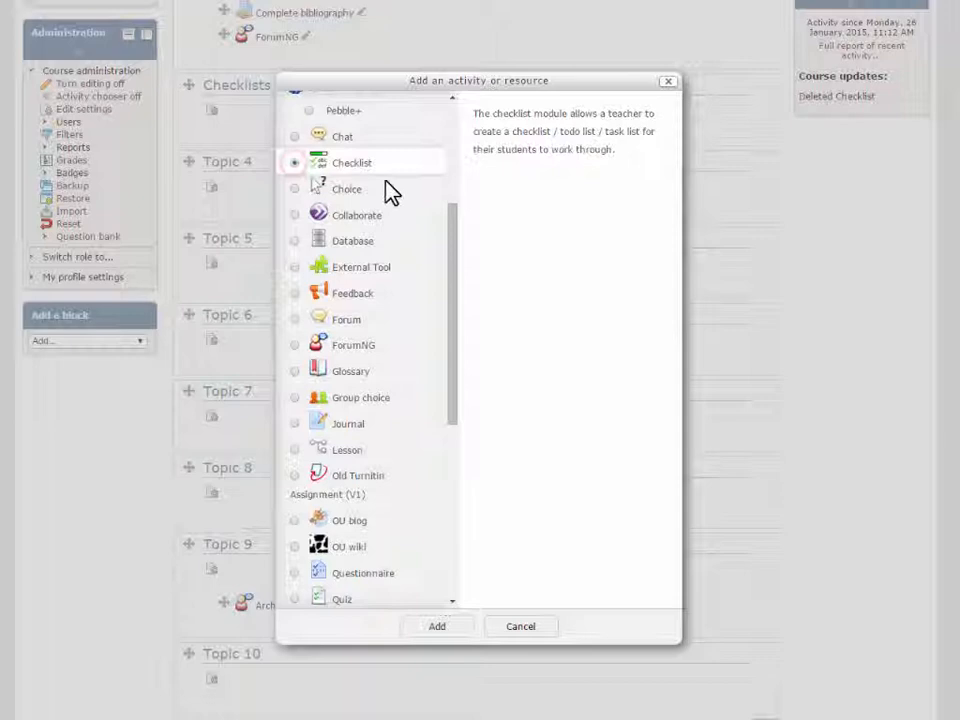
Step: Add the checklist named 'Scones' with an introduction about gathering scone ingredients
{"action": "left_click", "coordinate": [436, 624]}
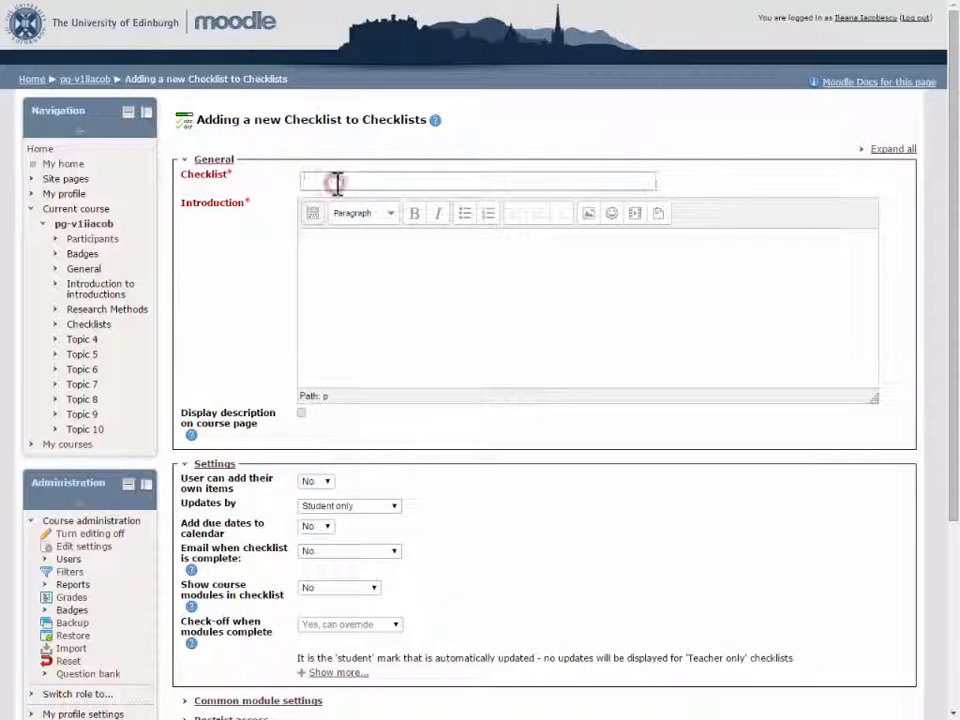
{"action": "type", "text": "Scones"}
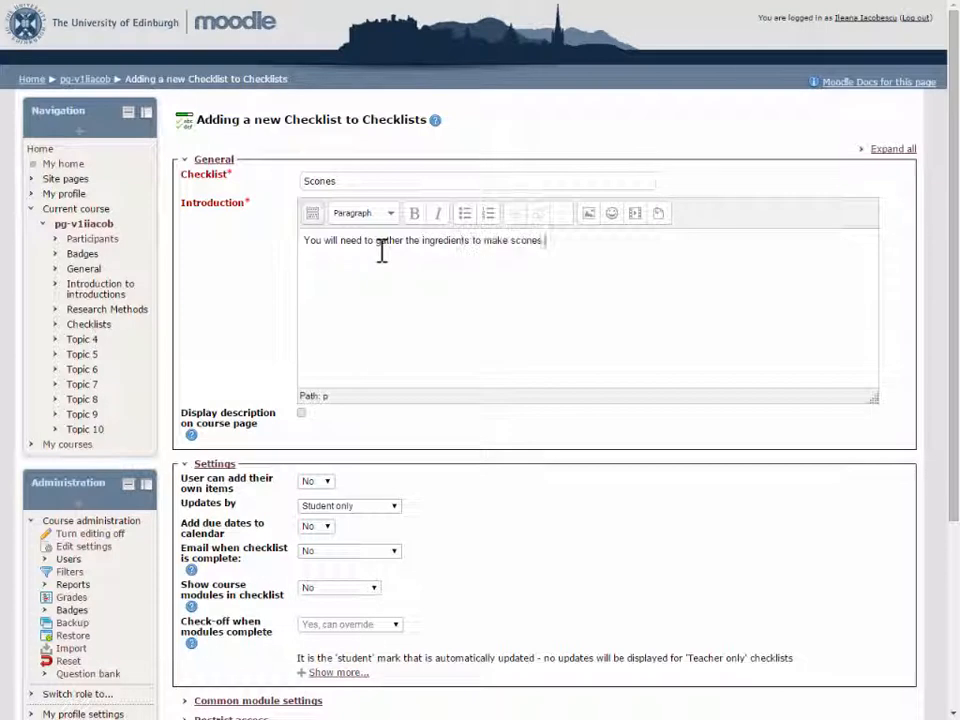
{"action": "scroll", "scroll_direction": "down", "scroll_amount": 3}
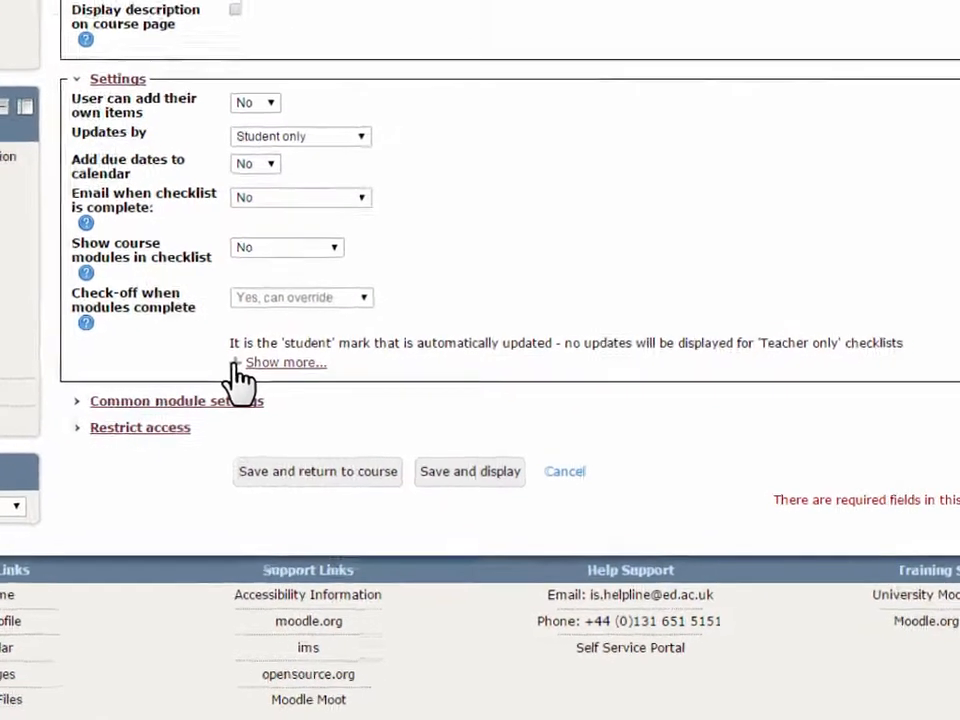
{"action": "scroll", "scroll_direction": "down", "scroll_amount": 3}
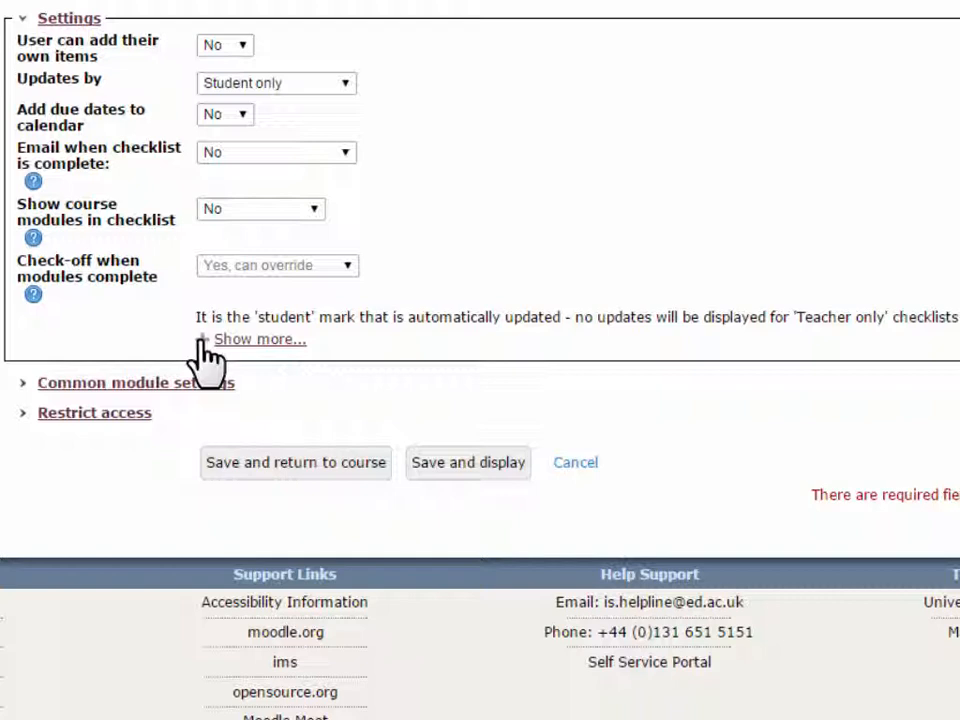
Step: Let users add their own items and allow updates by student and teacher
{"action": "left_click", "coordinate": [260, 340]}
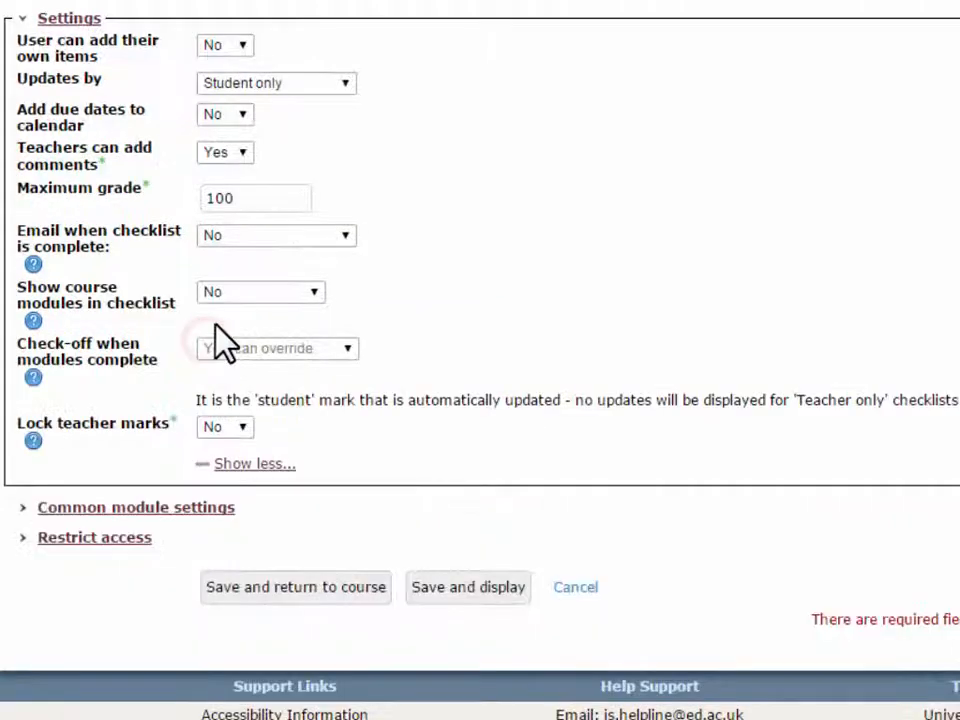
{"action": "mouse_move", "coordinate": [470, 184]}
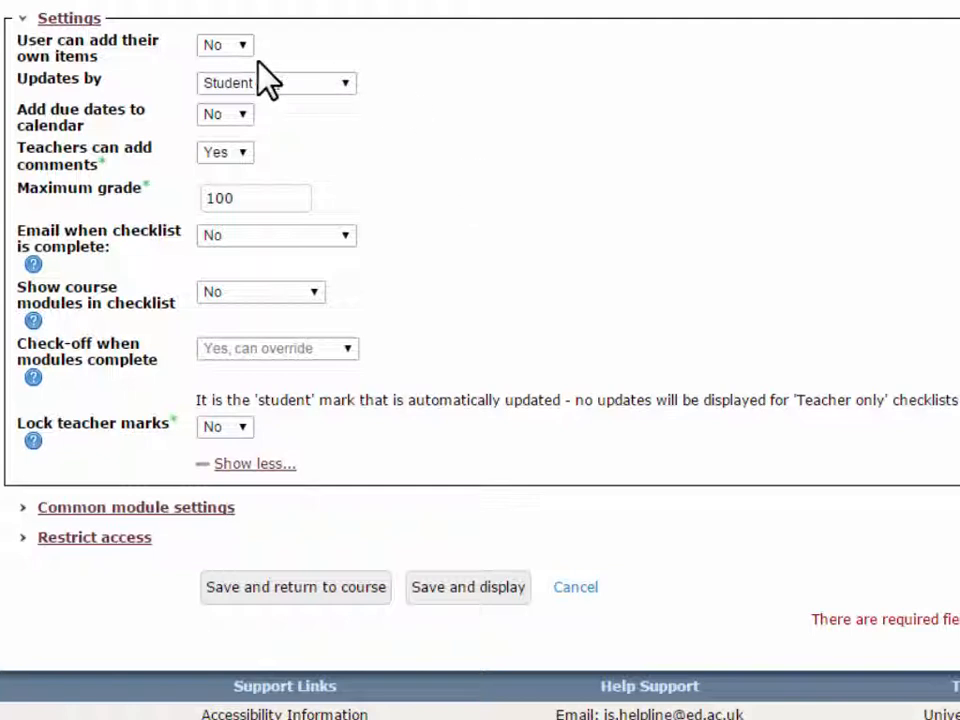
{"action": "left_click", "coordinate": [222, 44]}
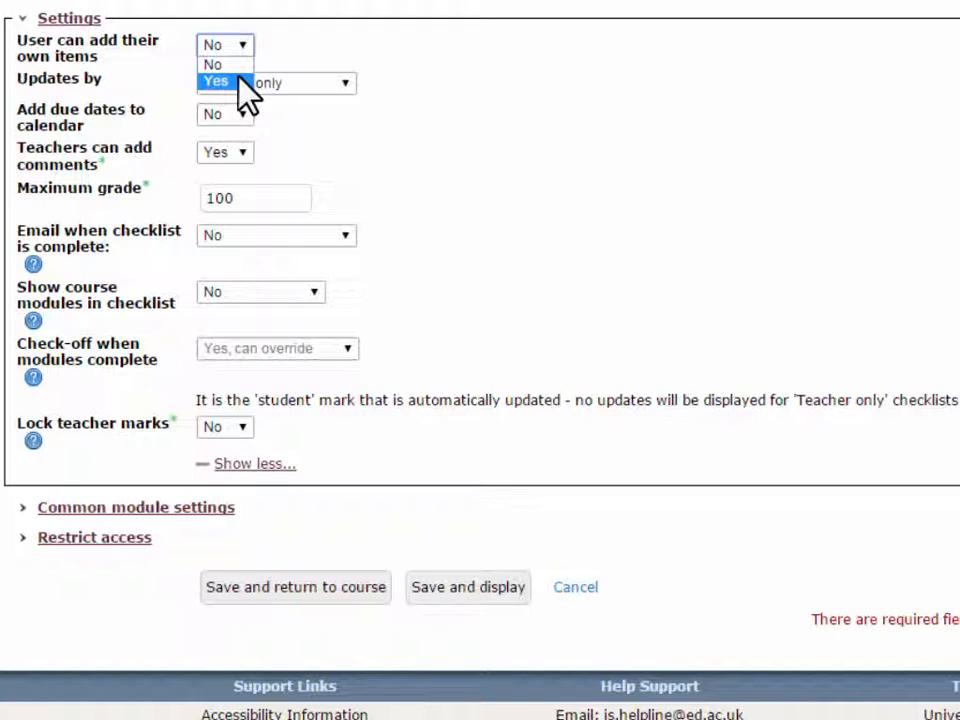
{"action": "left_click", "coordinate": [212, 78]}
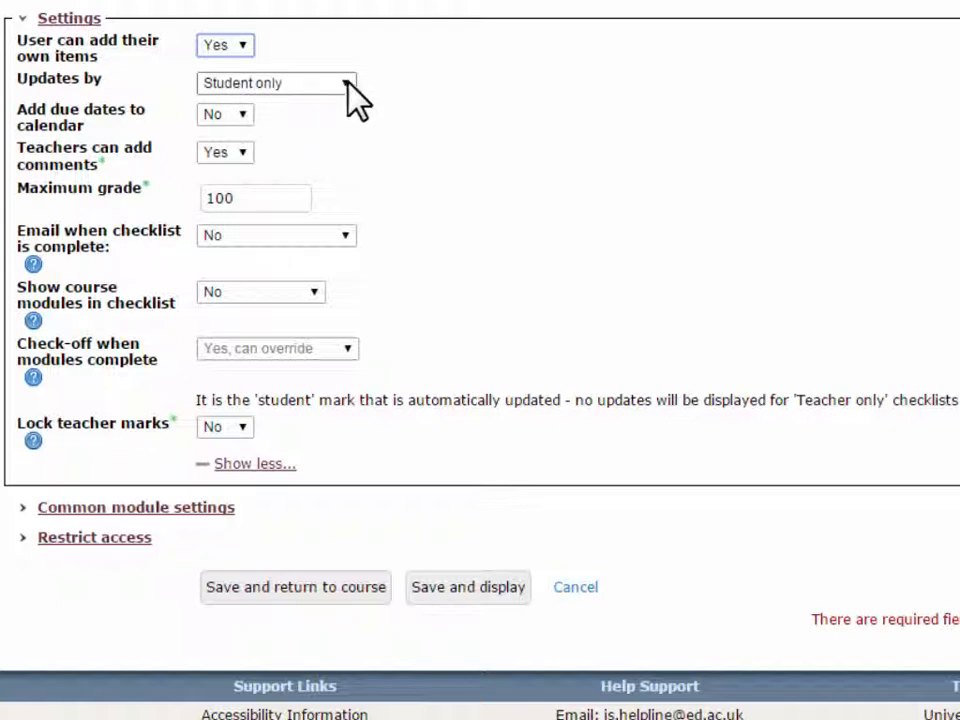
{"action": "left_click", "coordinate": [276, 84]}
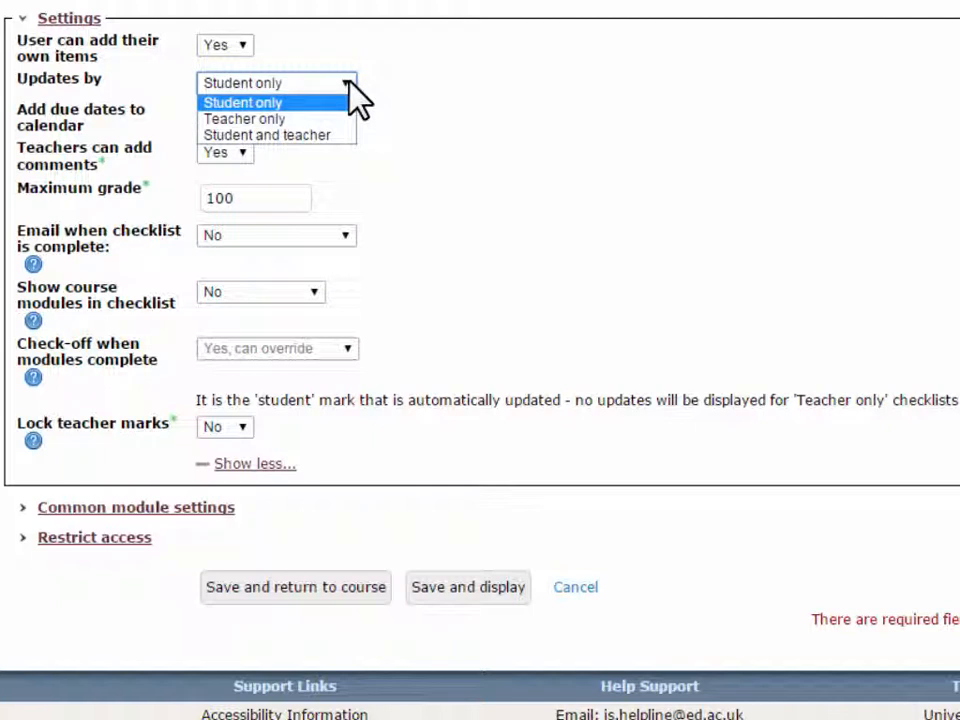
{"action": "mouse_move", "coordinate": [344, 100]}
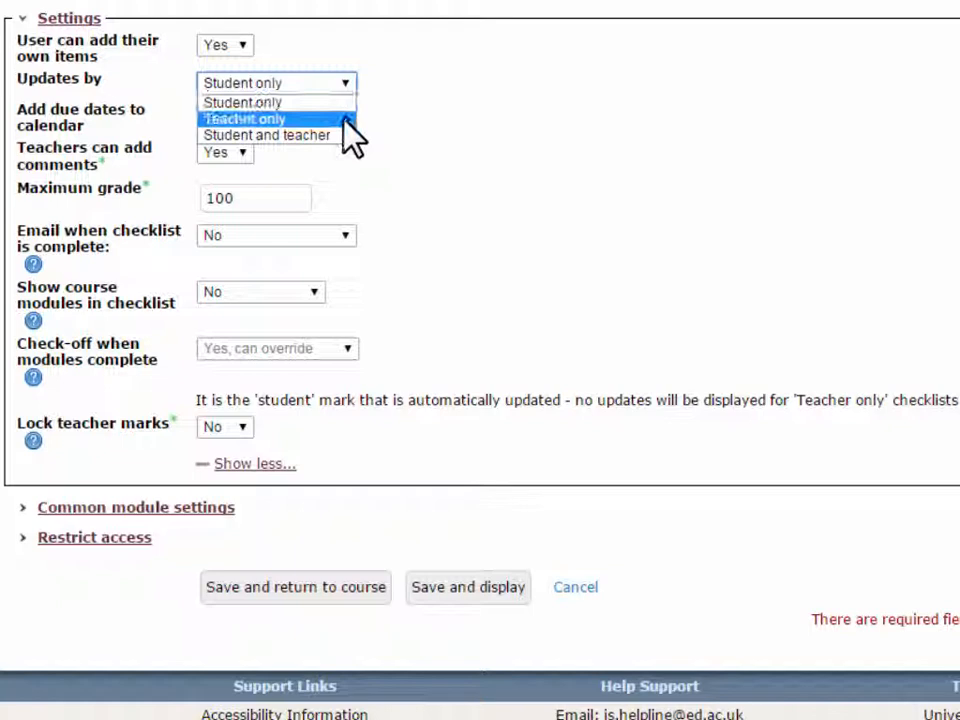
{"action": "left_click", "coordinate": [266, 136]}
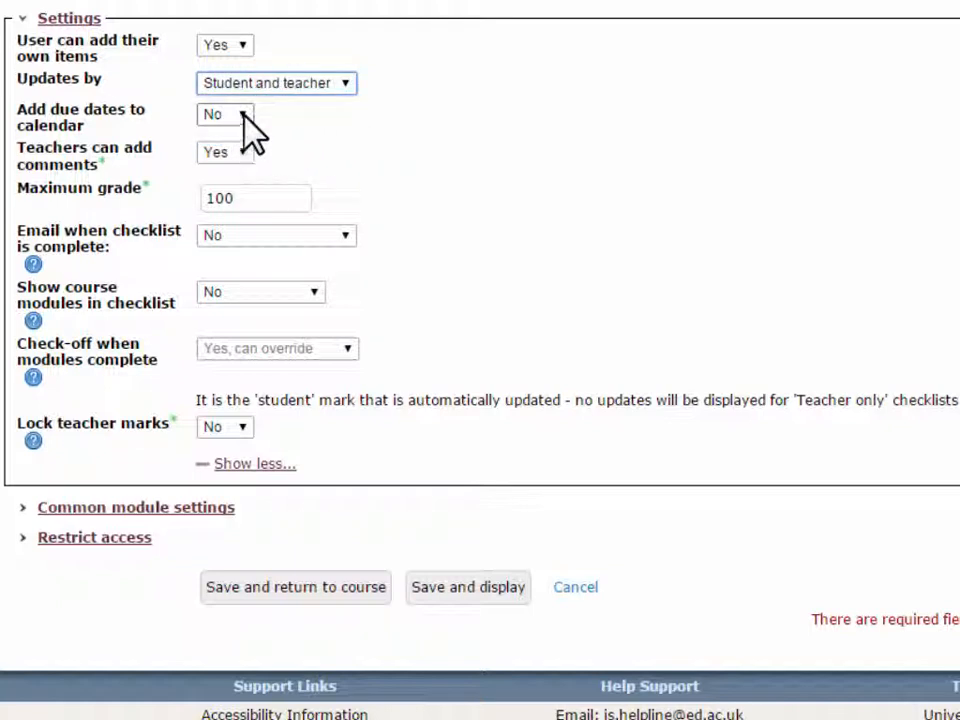
Step: Add due dates to the calendar and keep teacher comments allowed
{"action": "left_click", "coordinate": [224, 112]}
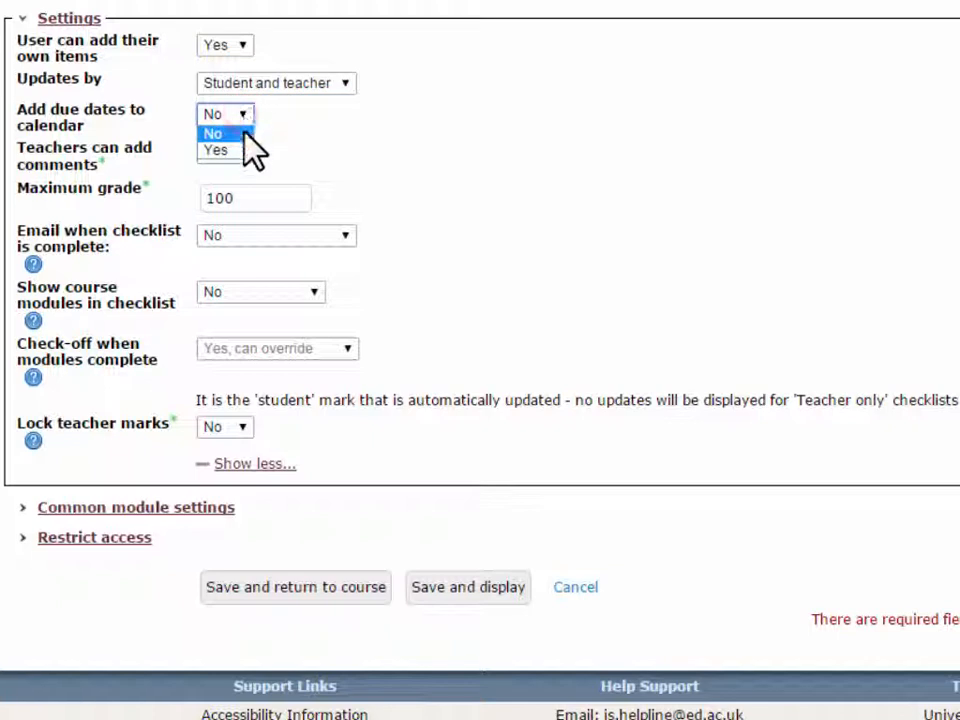
{"action": "mouse_move", "coordinate": [214, 148]}
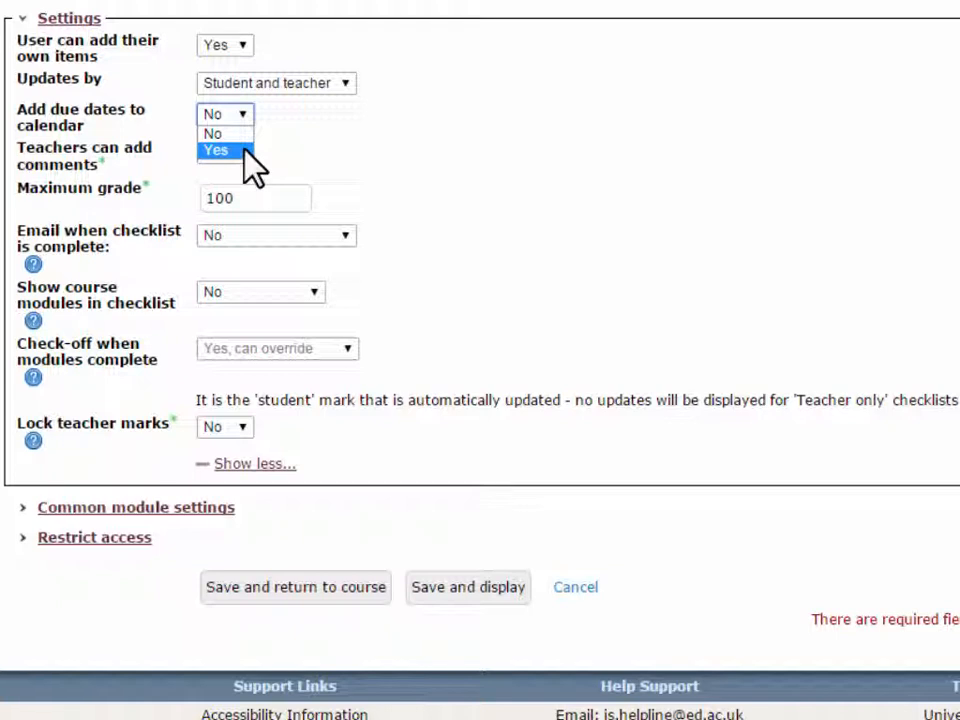
{"action": "left_click", "coordinate": [216, 150]}
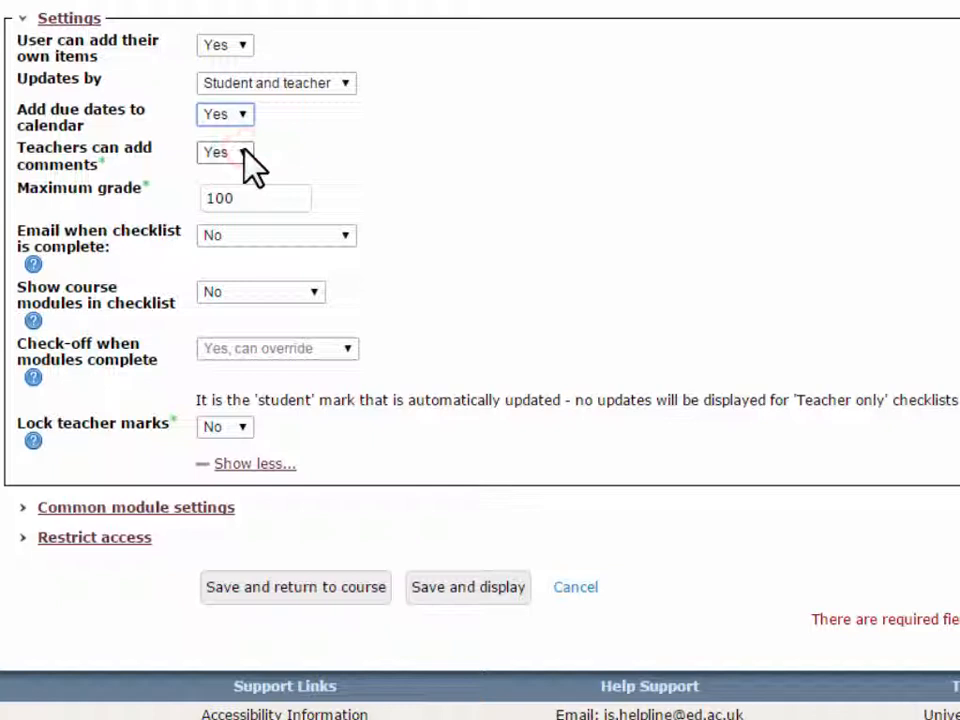
{"action": "left_click", "coordinate": [224, 152]}
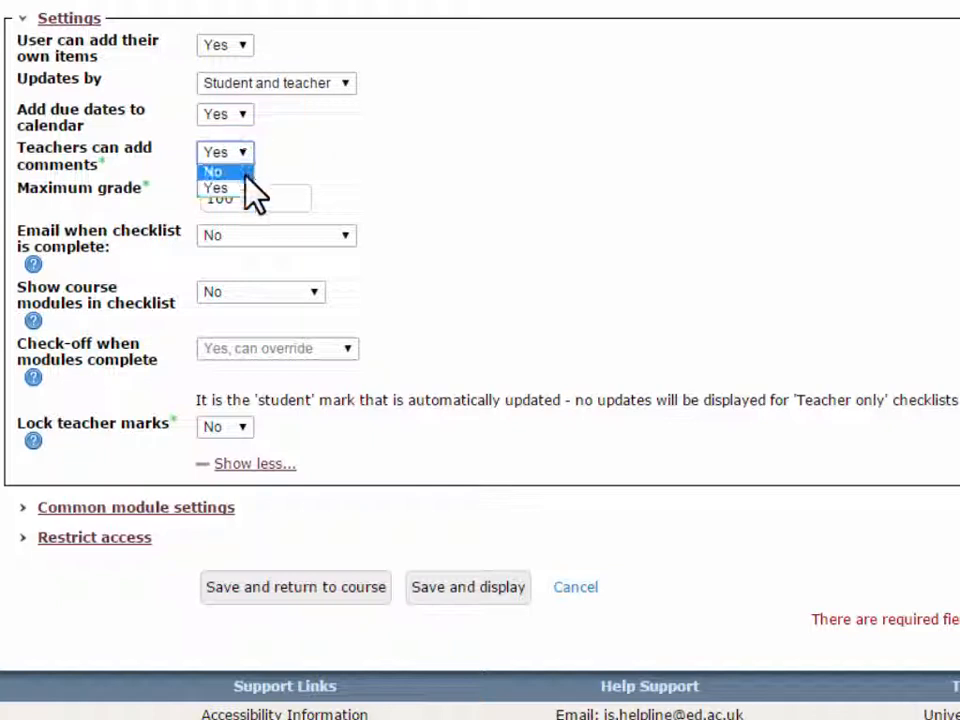
{"action": "mouse_move", "coordinate": [230, 188]}
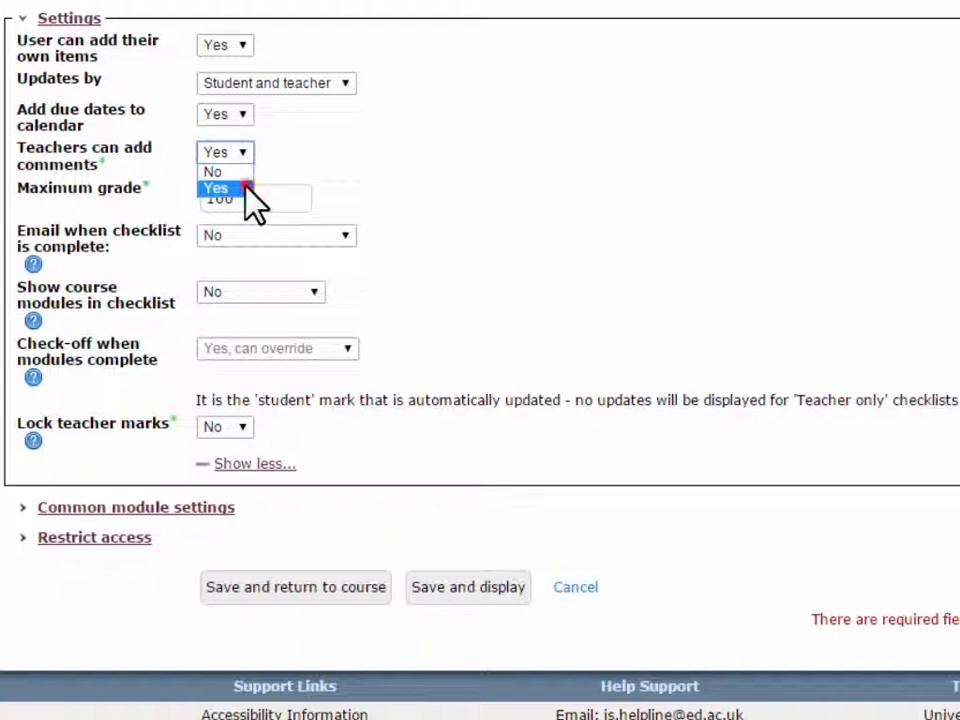
{"action": "left_click", "coordinate": [216, 188]}
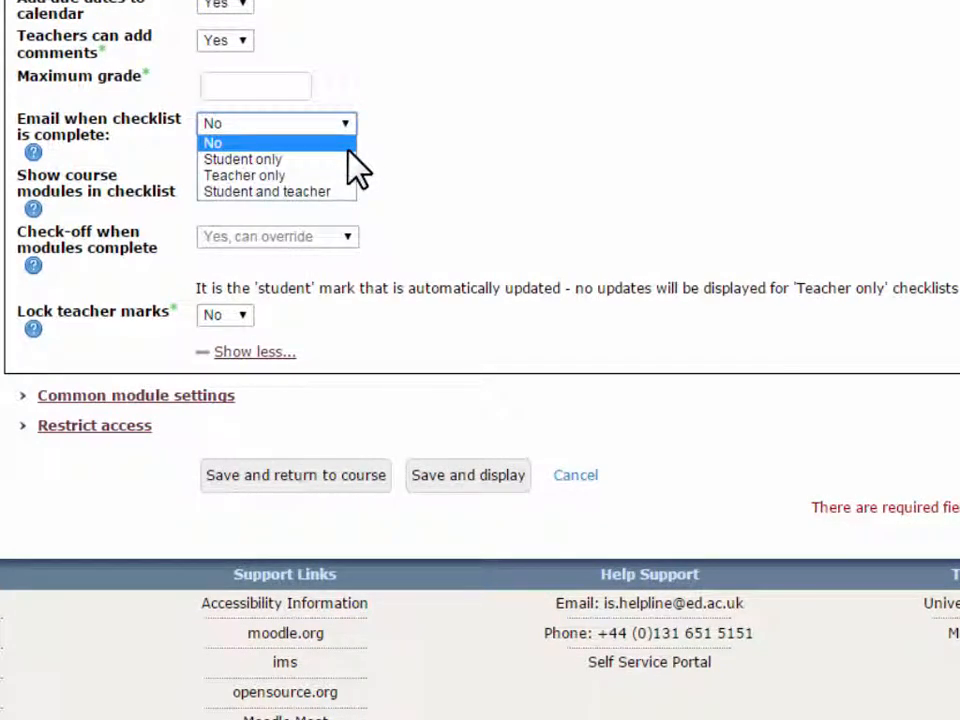
{"action": "mouse_move", "coordinate": [242, 160]}
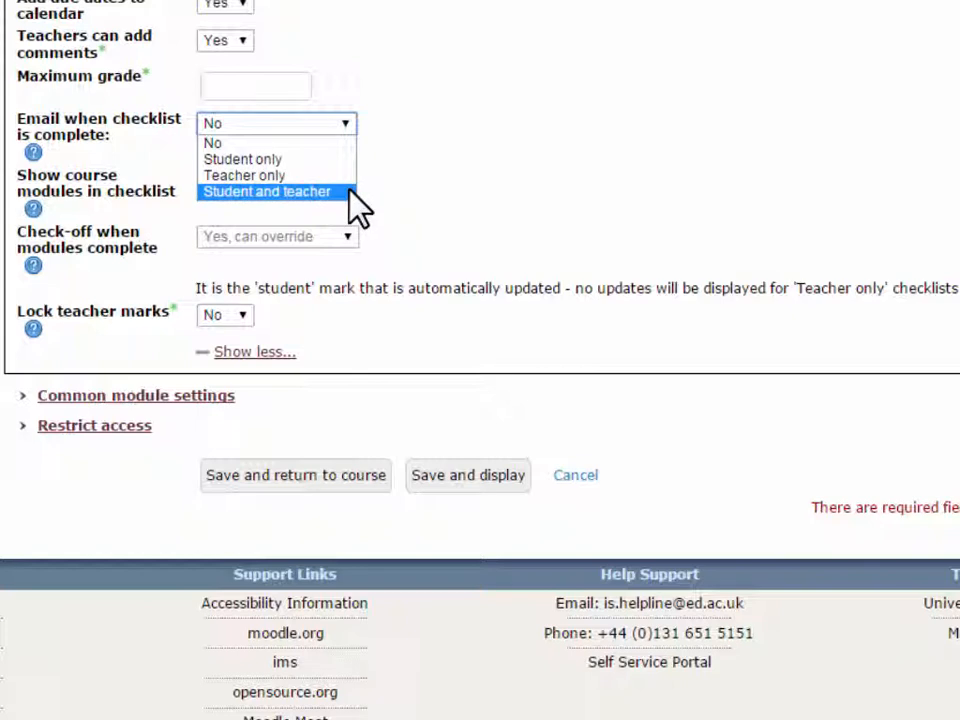
Step: Email student and teacher on completion and tick items when modules complete, with override
{"action": "left_click", "coordinate": [268, 192]}
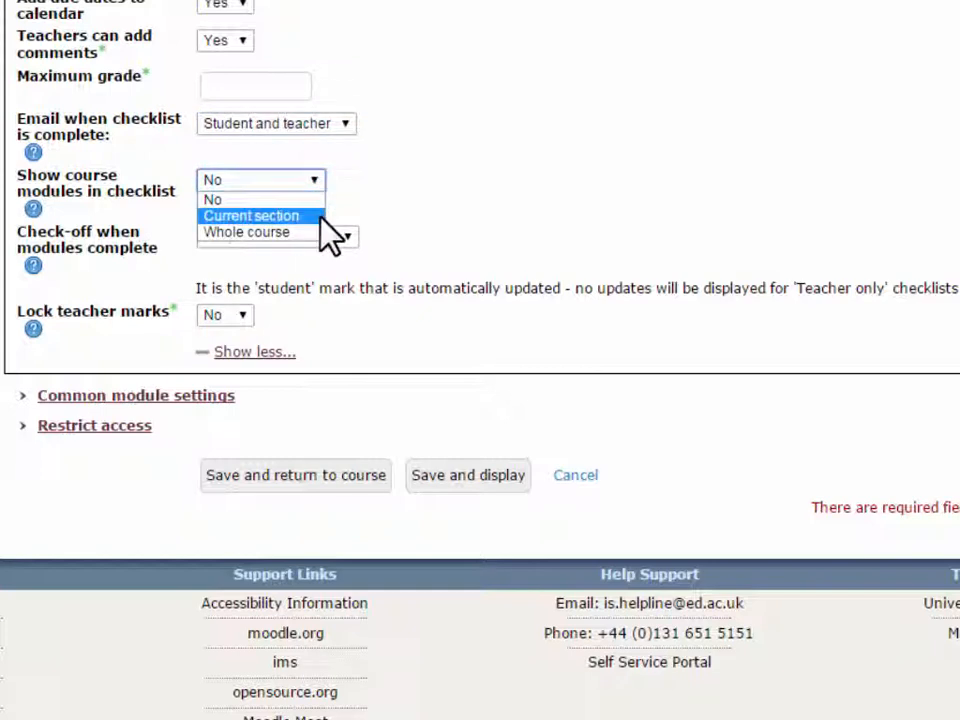
{"action": "mouse_move", "coordinate": [330, 236]}
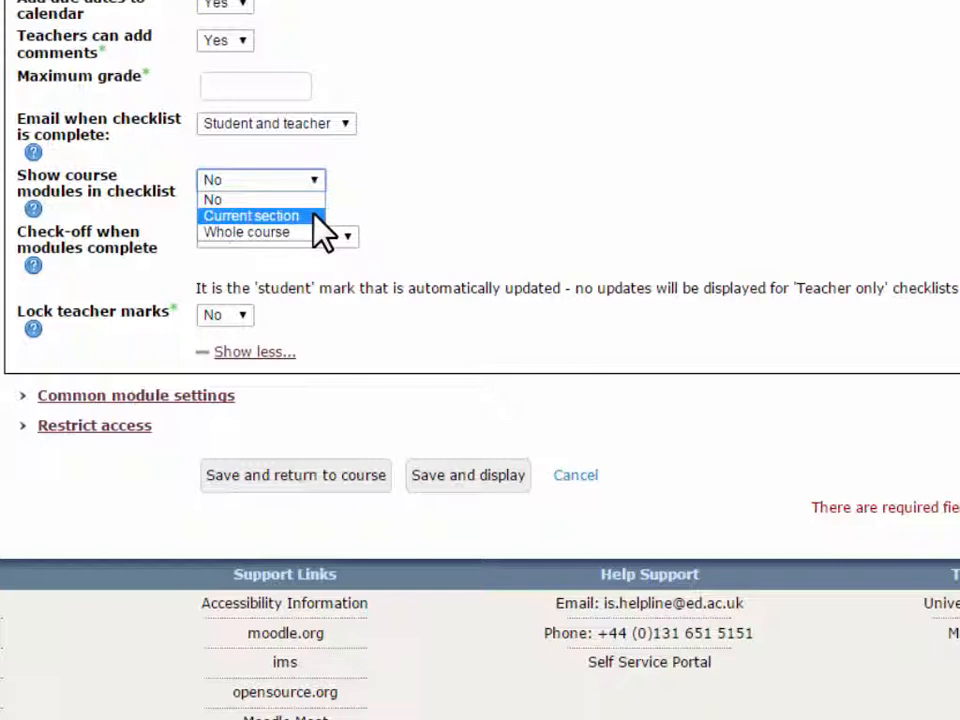
{"action": "left_click", "coordinate": [252, 216]}
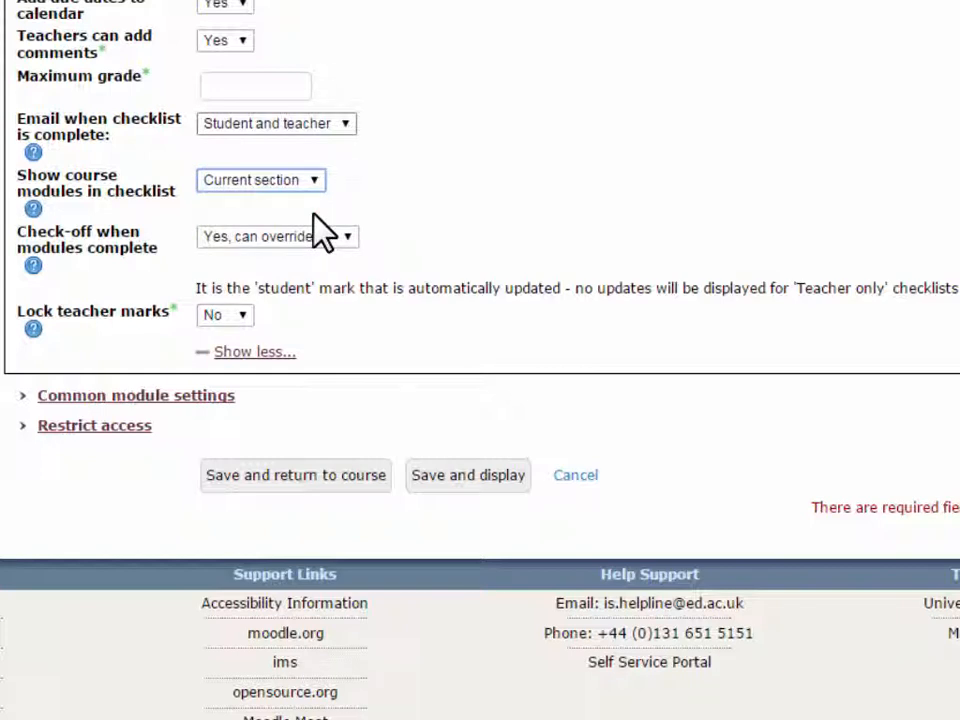
{"action": "mouse_move", "coordinate": [376, 278]}
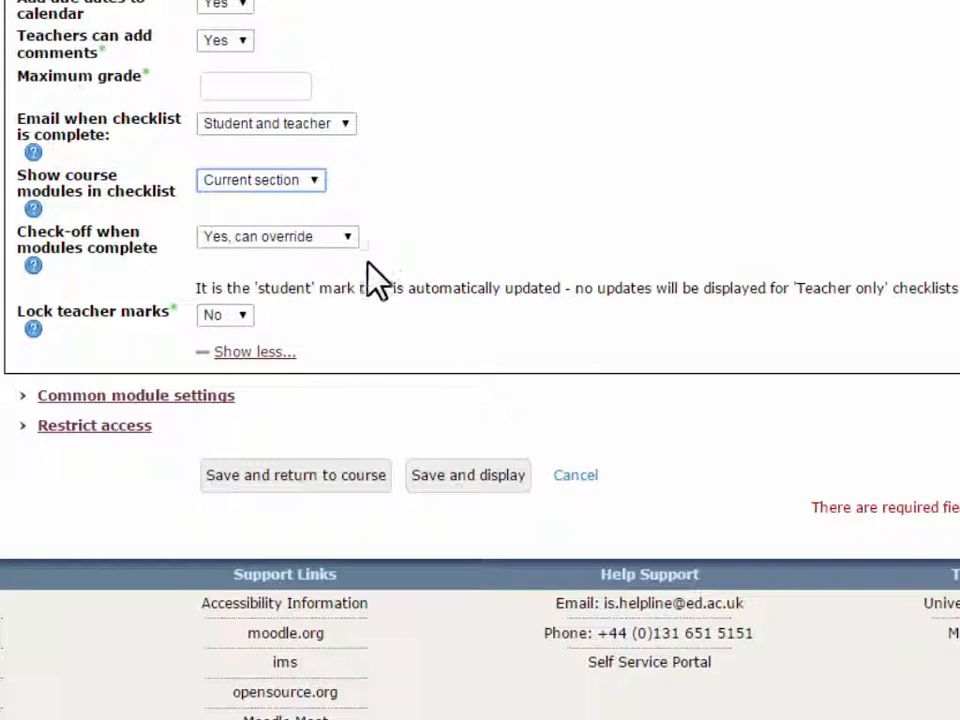
{"action": "left_click", "coordinate": [276, 236]}
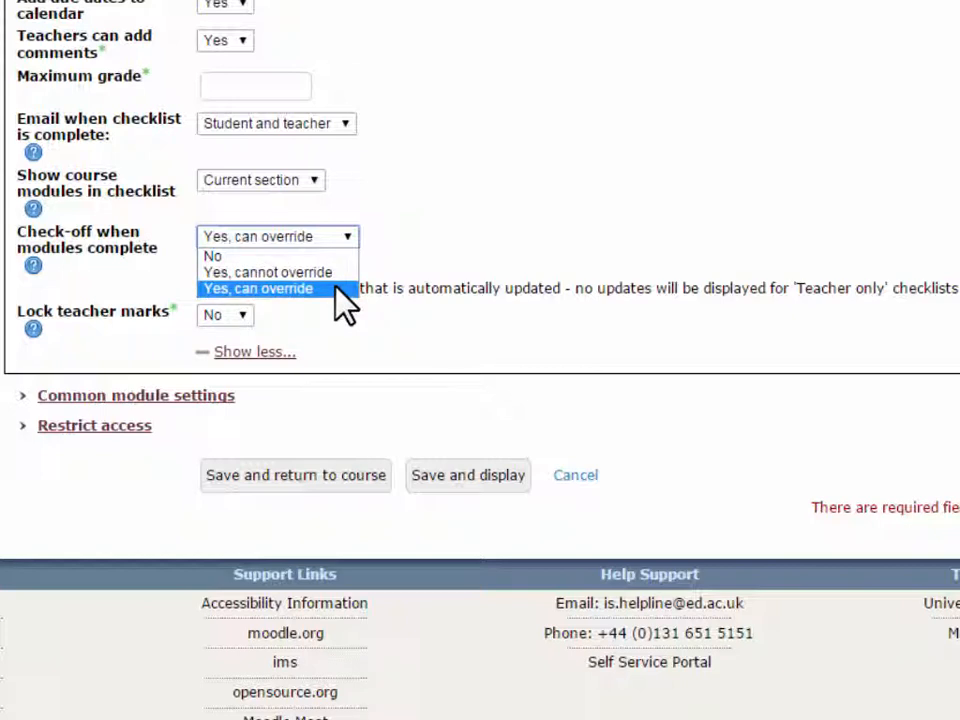
{"action": "left_click", "coordinate": [258, 288]}
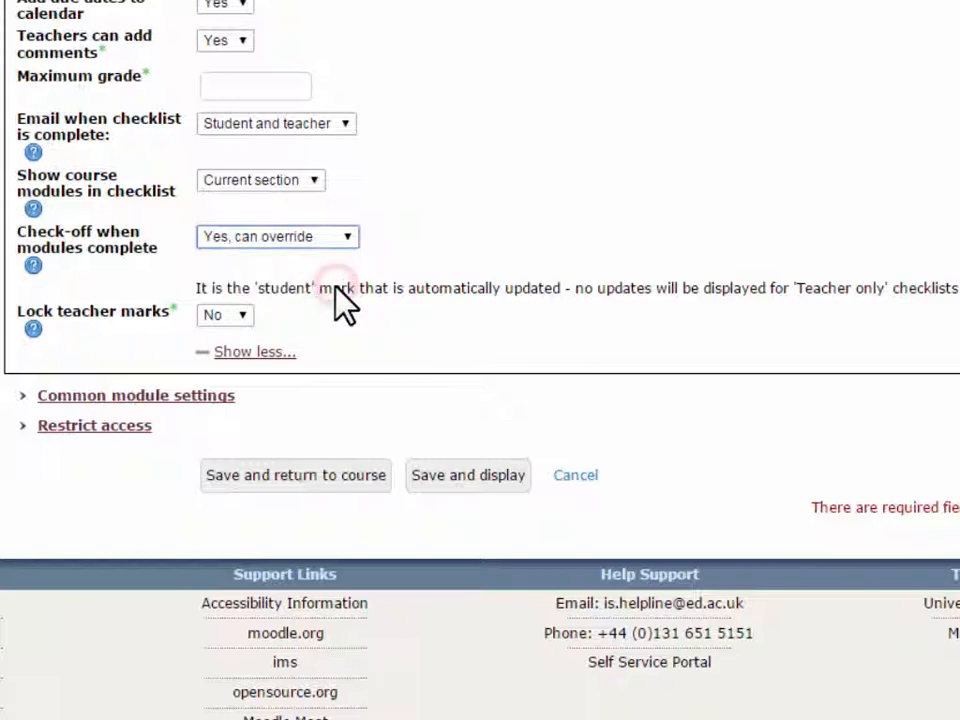
Step: Lock teacher marks and stop showing course modules in the checklist
{"action": "left_click", "coordinate": [224, 314]}
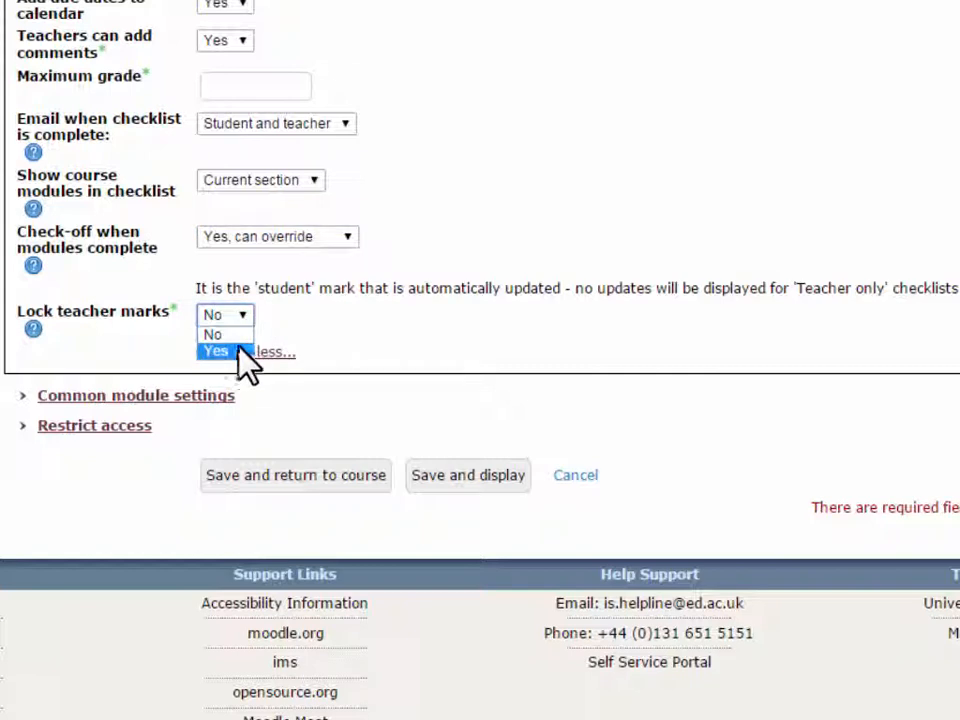
{"action": "left_click", "coordinate": [216, 352]}
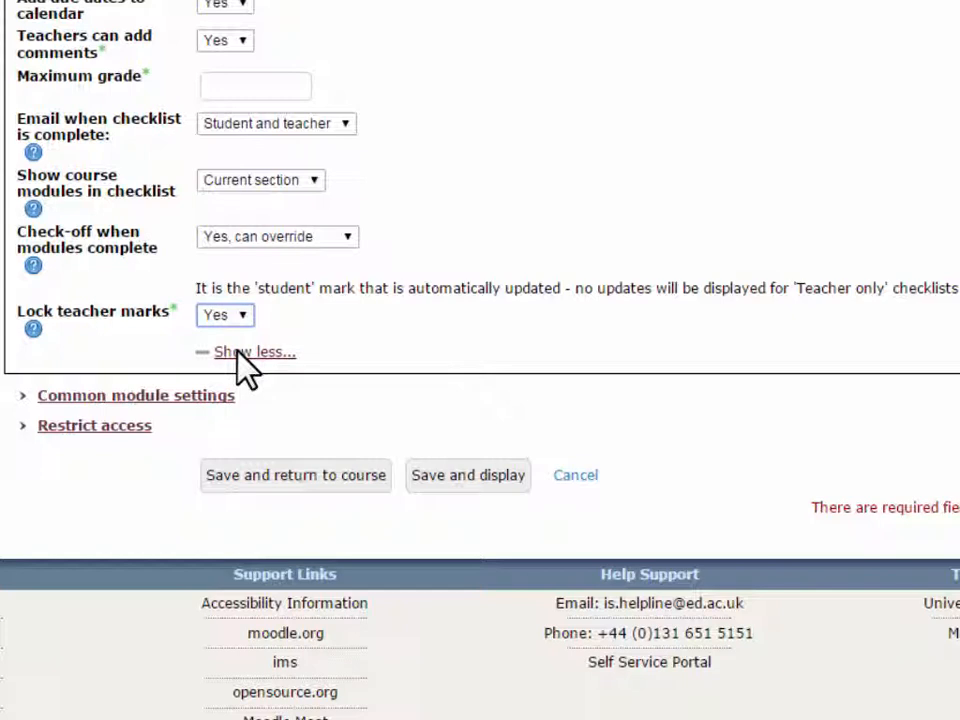
{"action": "left_click", "coordinate": [260, 180]}
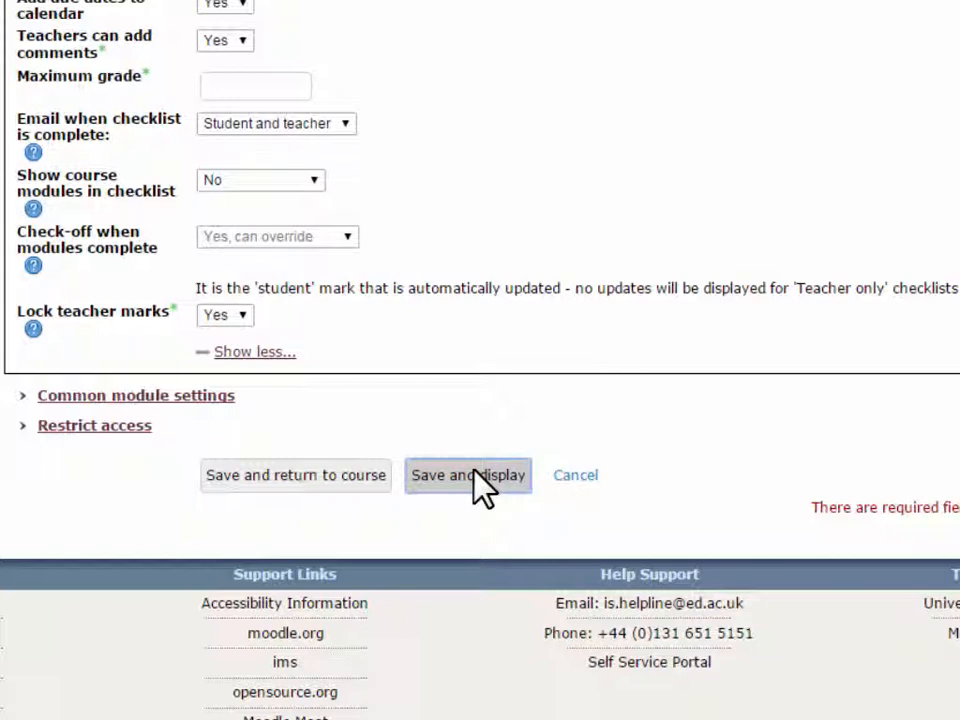
Step: Save and display the checklist, then add 'Required ingredients' and '225g self raising flour' items
{"action": "left_click", "coordinate": [468, 476]}
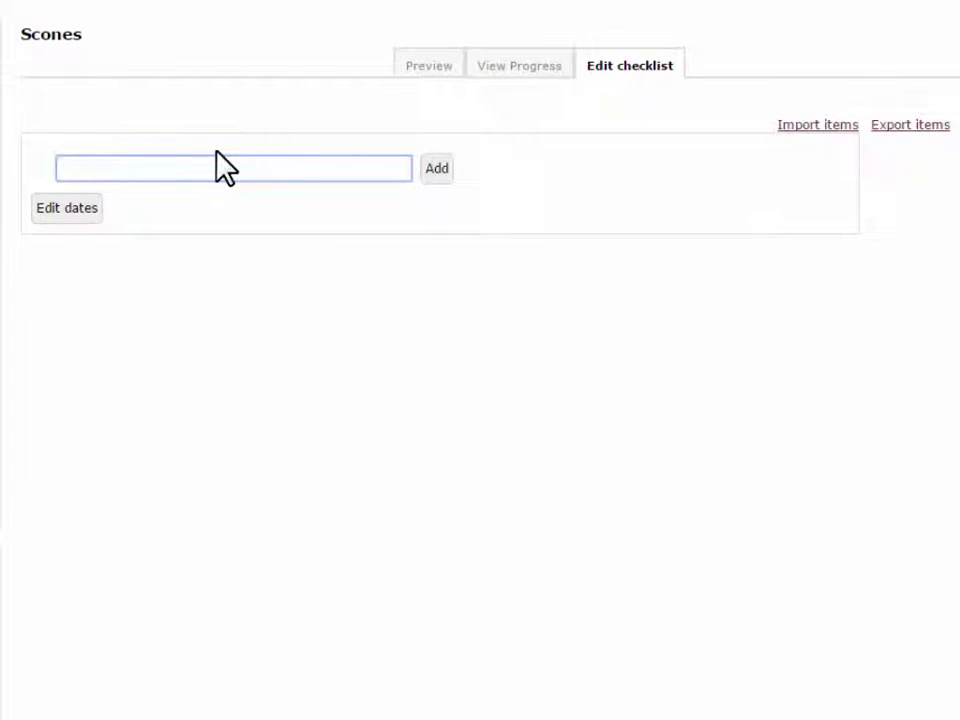
{"action": "type", "text": "Required I"}
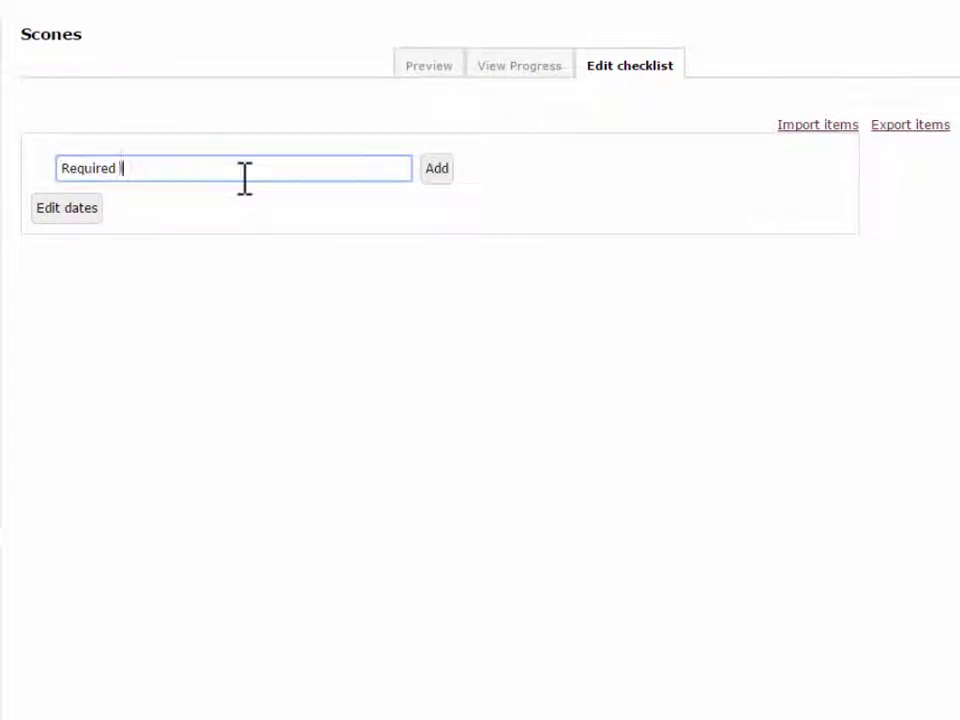
{"action": "type", "text": "ingredients"}
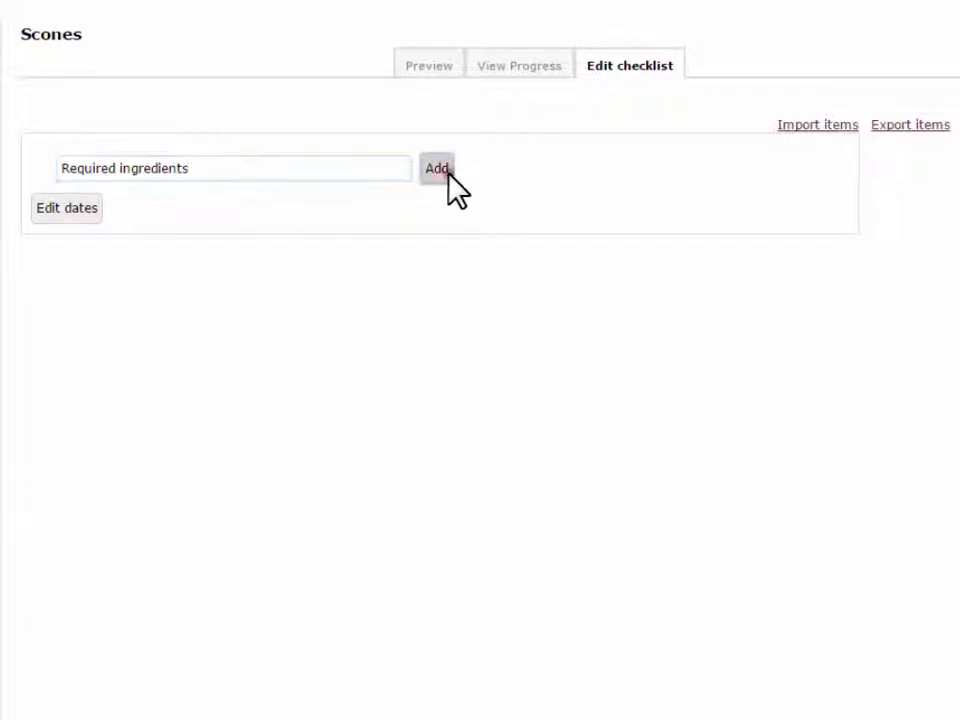
{"action": "type", "text": "225g self raising flour"}
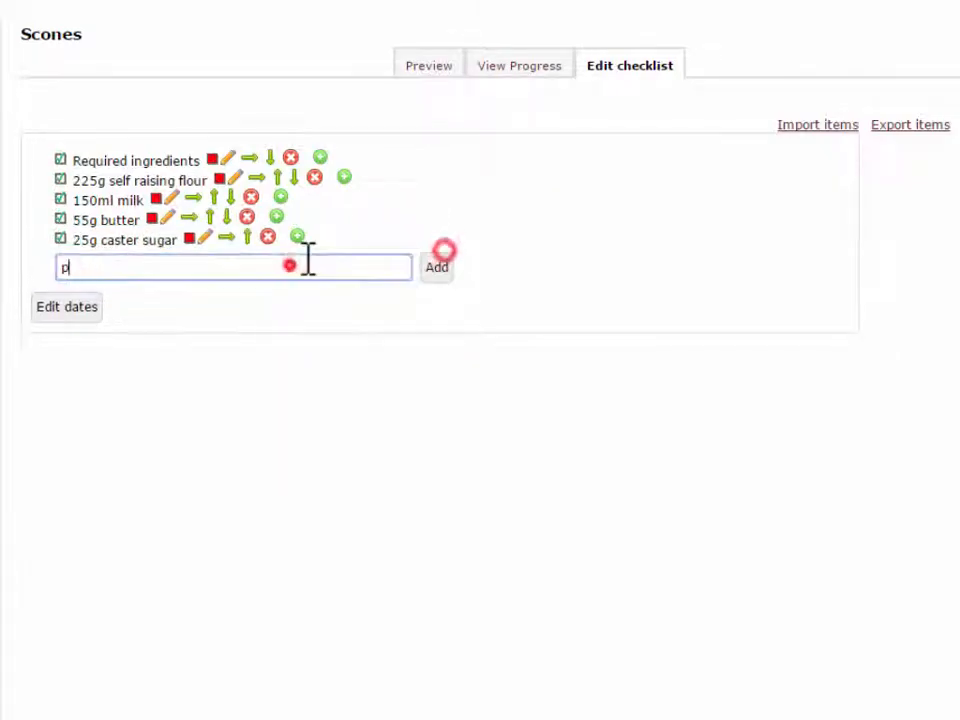
Step: Add pinch of salt and the beaten-egg glaze item, marking the egg item optional
{"action": "left_click", "coordinate": [436, 268]}
{"action": "type", "text": "1 free-range egg, beaten, to glaze"}
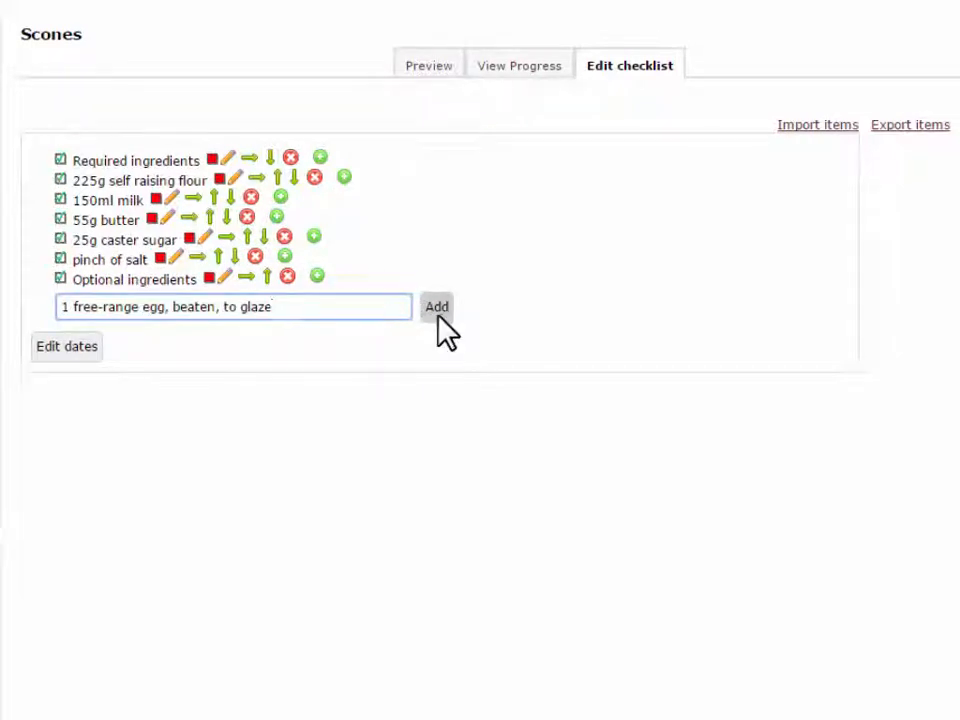
{"action": "left_click", "coordinate": [436, 306]}
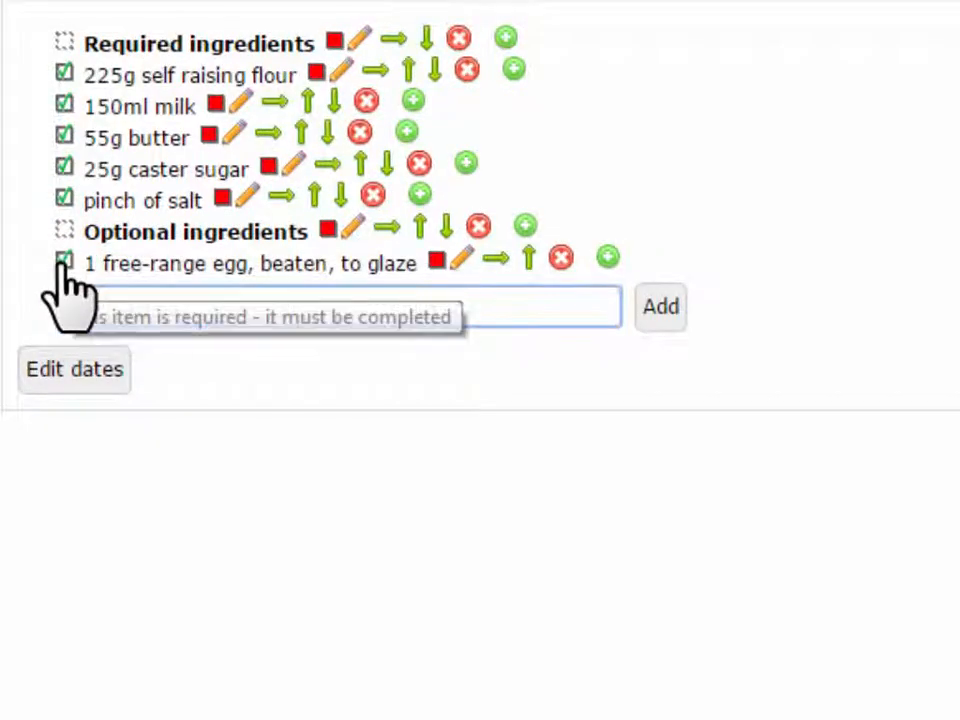
{"action": "left_click", "coordinate": [64, 264]}
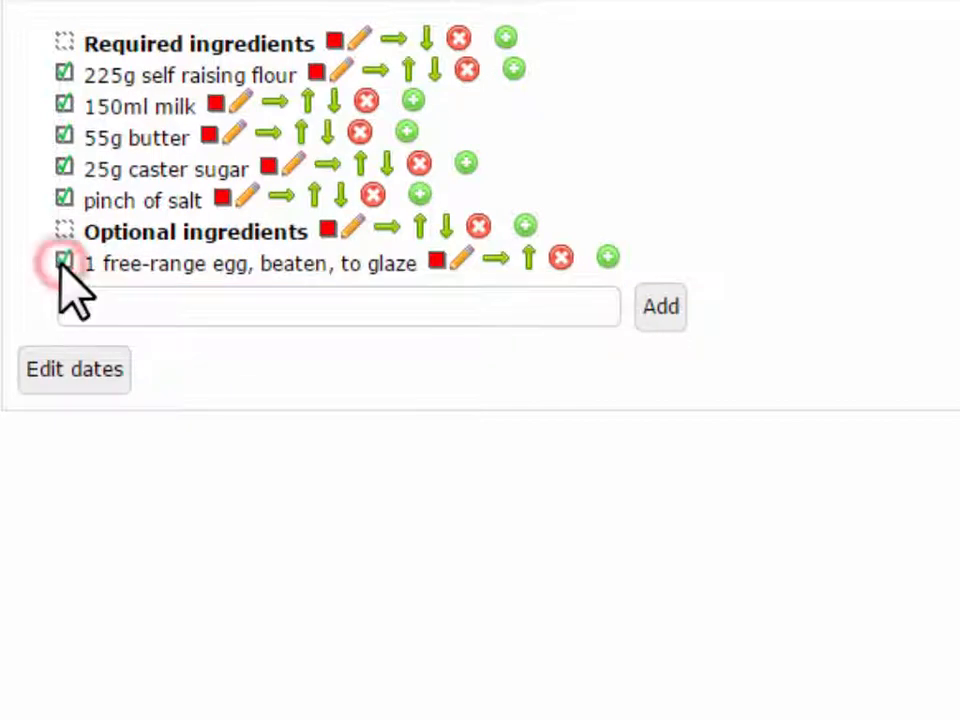
{"action": "left_click", "coordinate": [64, 264]}
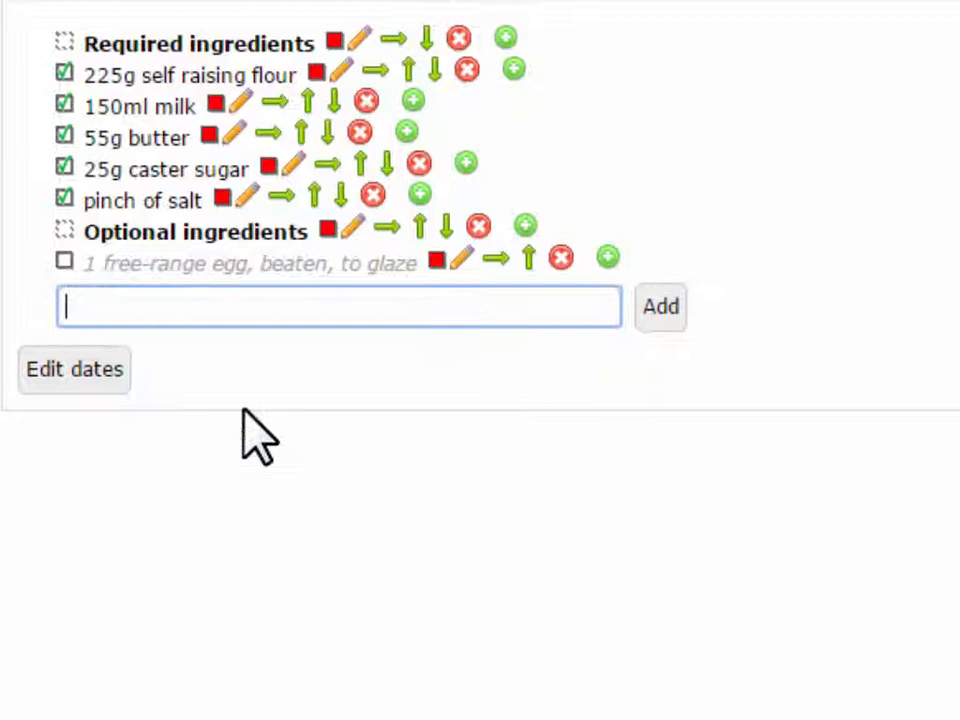
{"action": "mouse_move", "coordinate": [344, 76]}
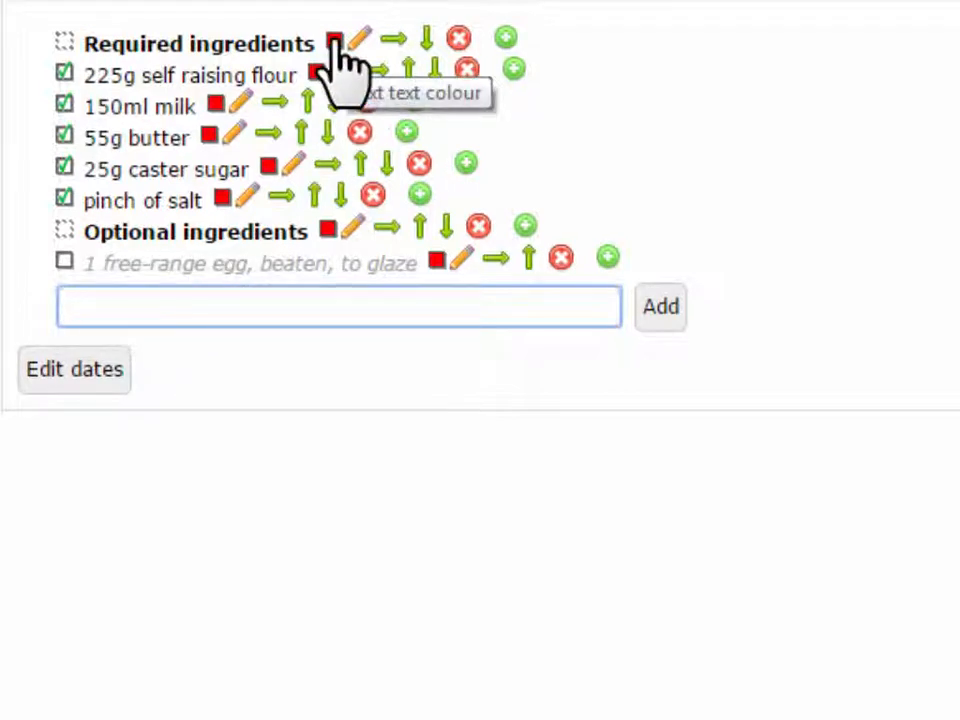
Step: Cycle the Required ingredients heading colour back to black and leave the flour item unchanged
{"action": "left_click", "coordinate": [336, 40]}
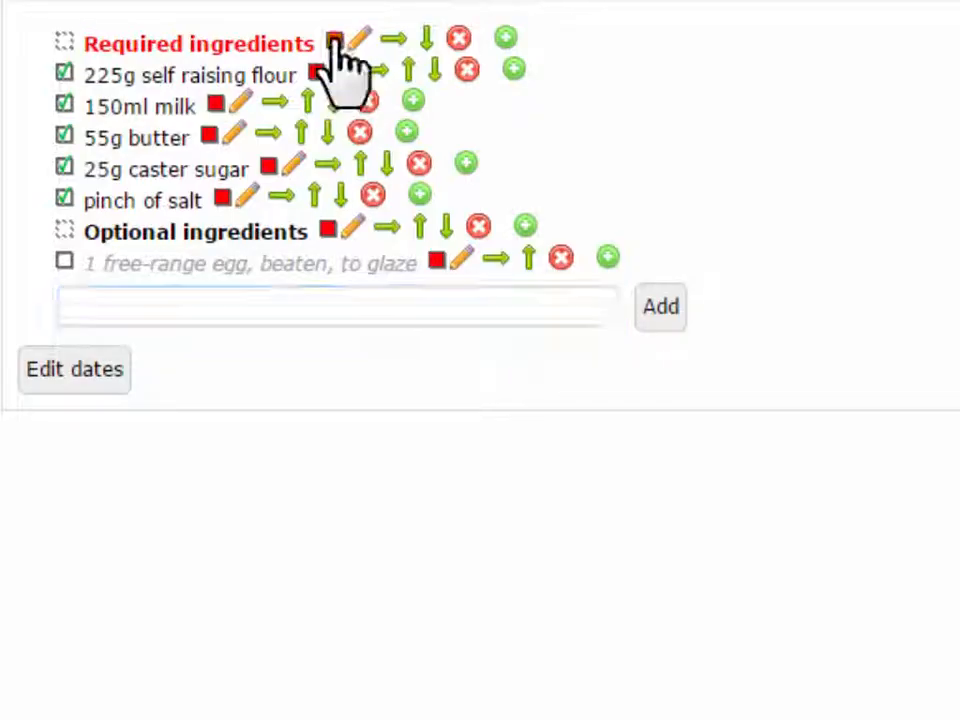
{"action": "left_click", "coordinate": [336, 42]}
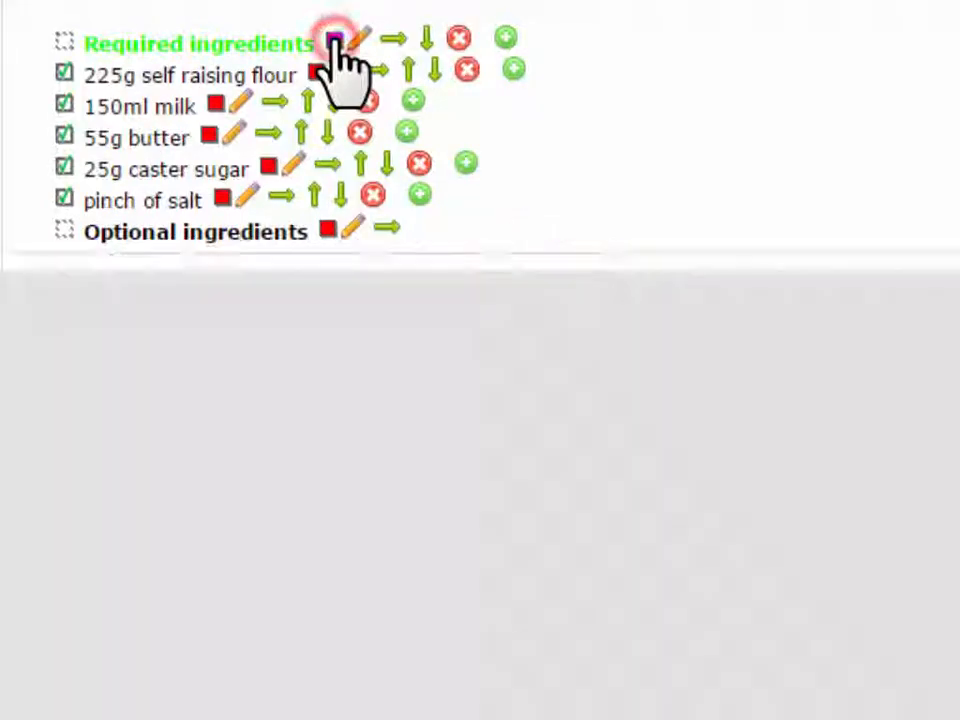
{"action": "left_click", "coordinate": [336, 38]}
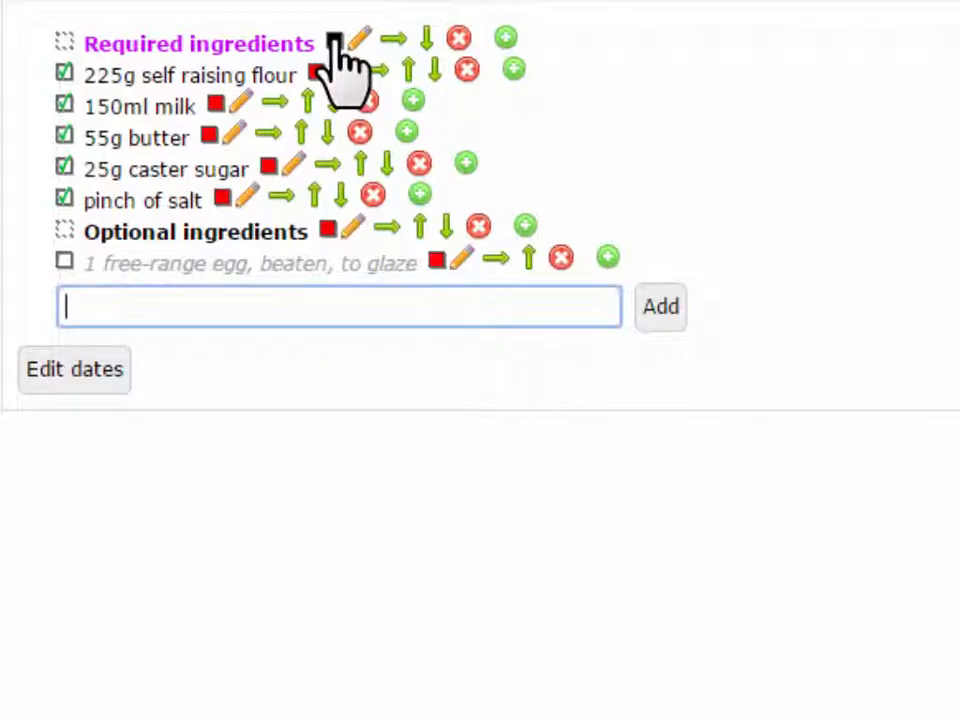
{"action": "left_click", "coordinate": [334, 44]}
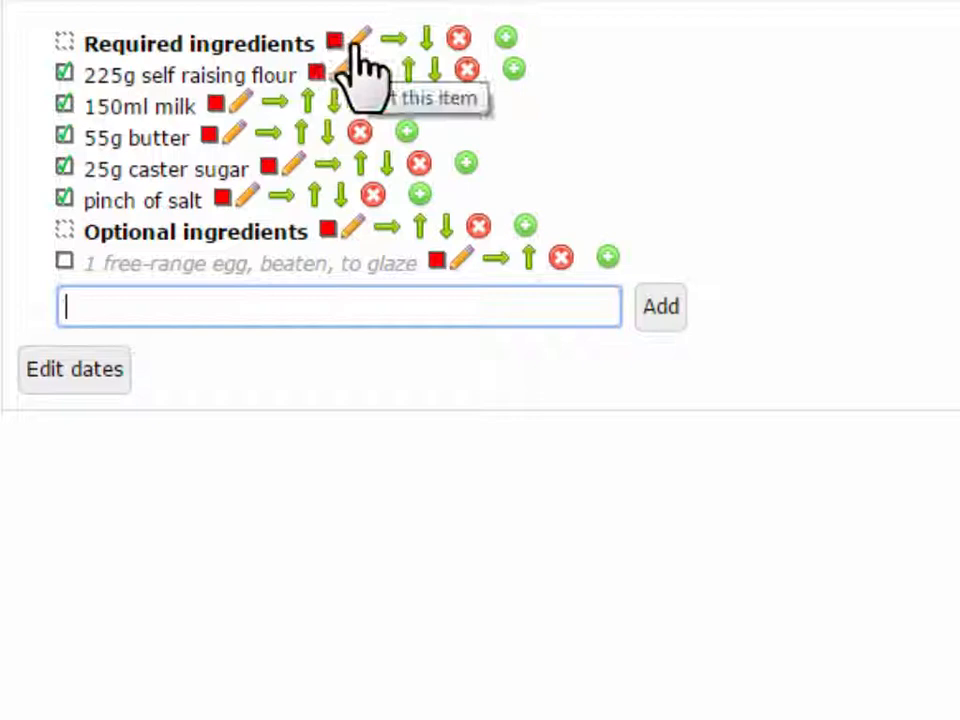
{"action": "mouse_move", "coordinate": [350, 96]}
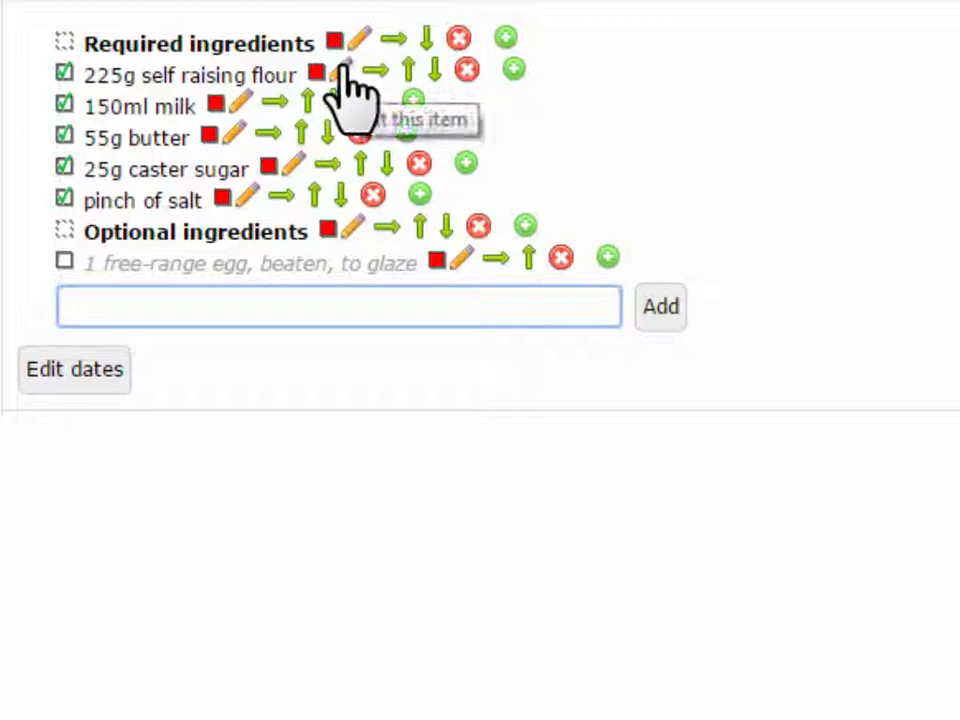
{"action": "left_click", "coordinate": [342, 74]}
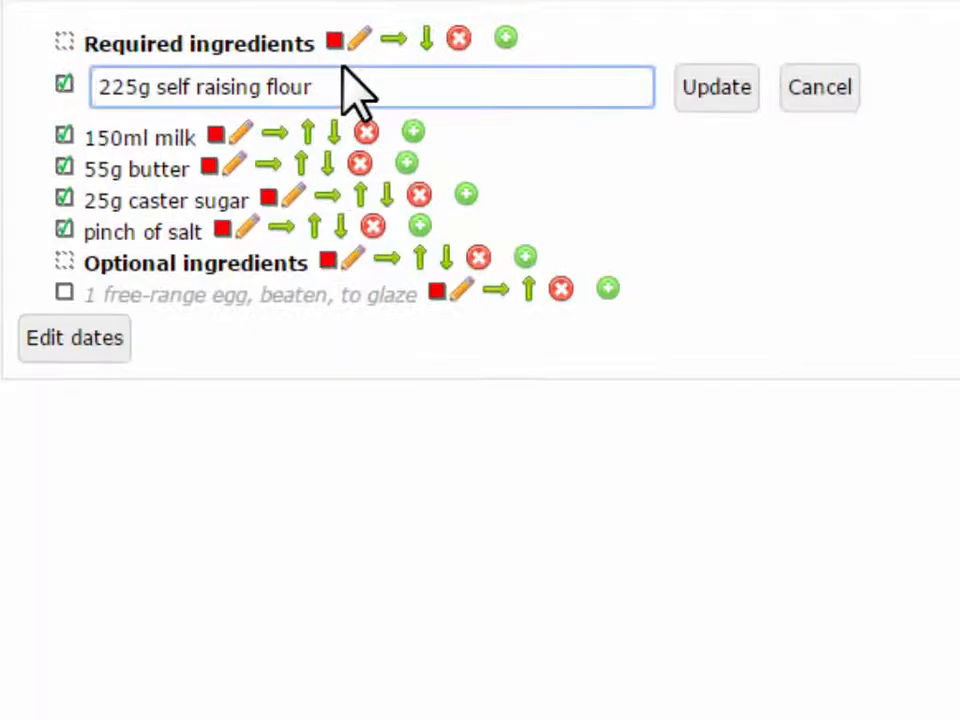
{"action": "left_click", "coordinate": [714, 88]}
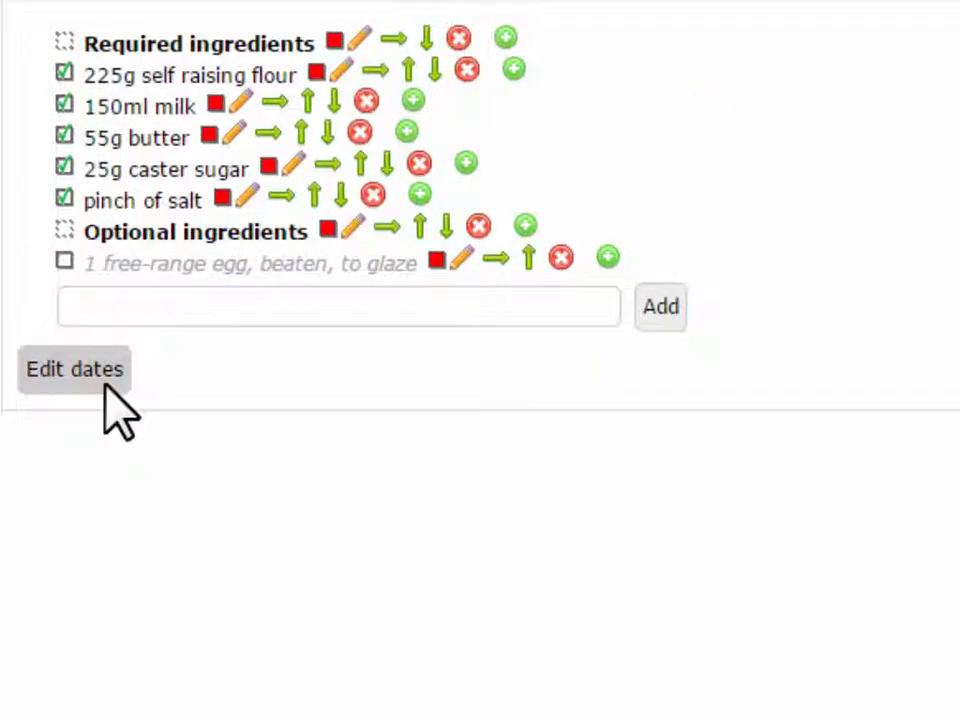
Step: Enable a date on the egg glaze item and set it to 31 January 2015
{"action": "left_click", "coordinate": [74, 370]}
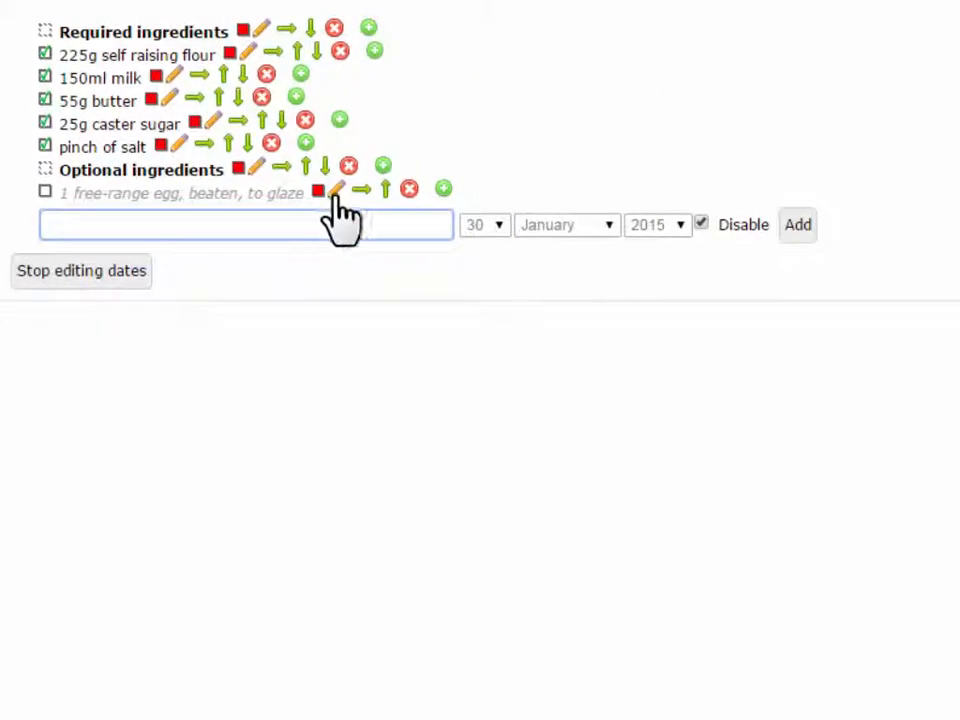
{"action": "left_click", "coordinate": [338, 188]}
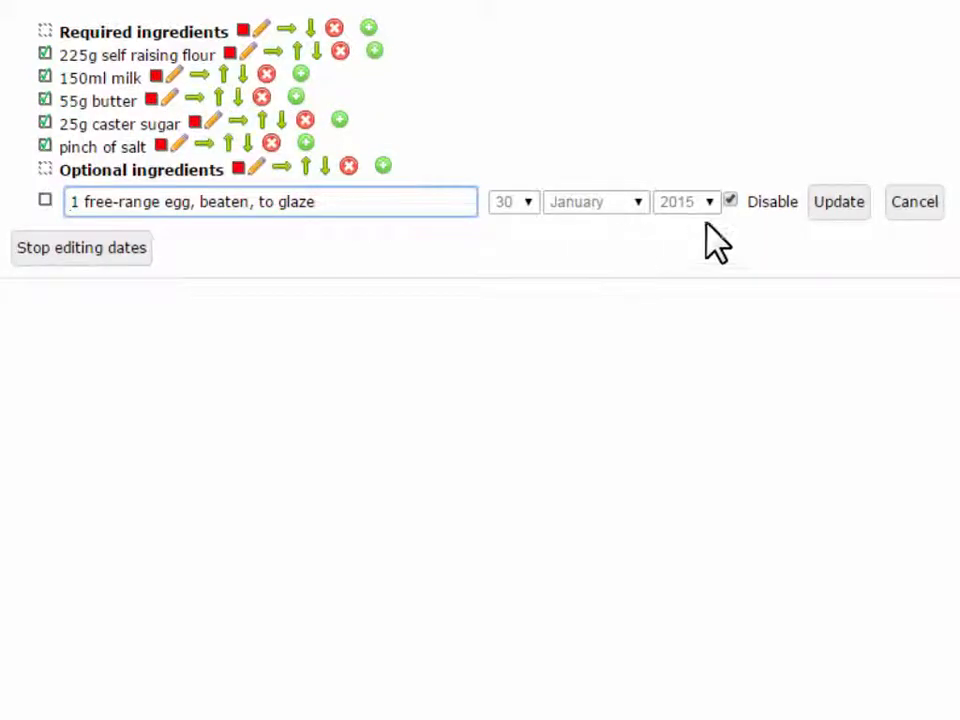
{"action": "left_click", "coordinate": [510, 200]}
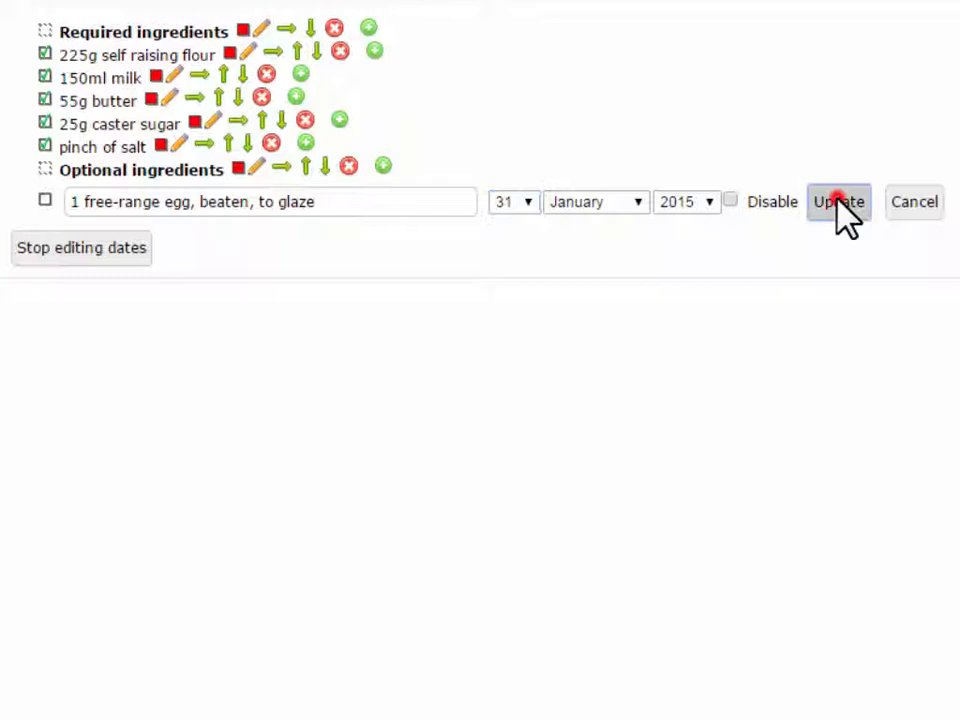
{"action": "left_click", "coordinate": [840, 202]}
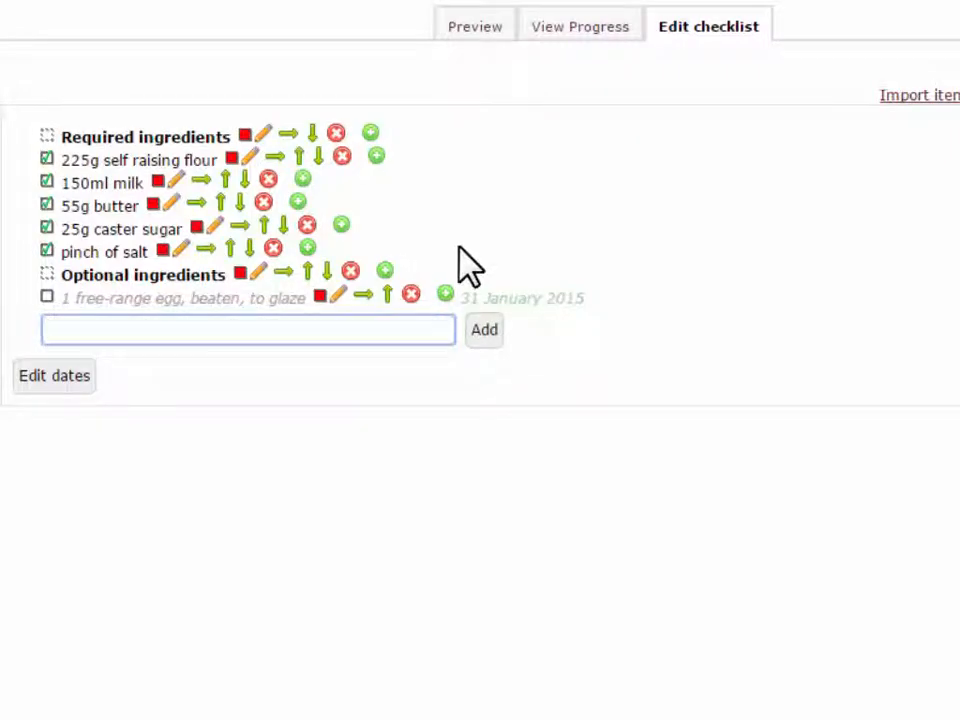
Step: Delete 'pinch of salt' and re-add it directly after '25g caster sugar'
{"action": "left_click", "coordinate": [246, 330]}
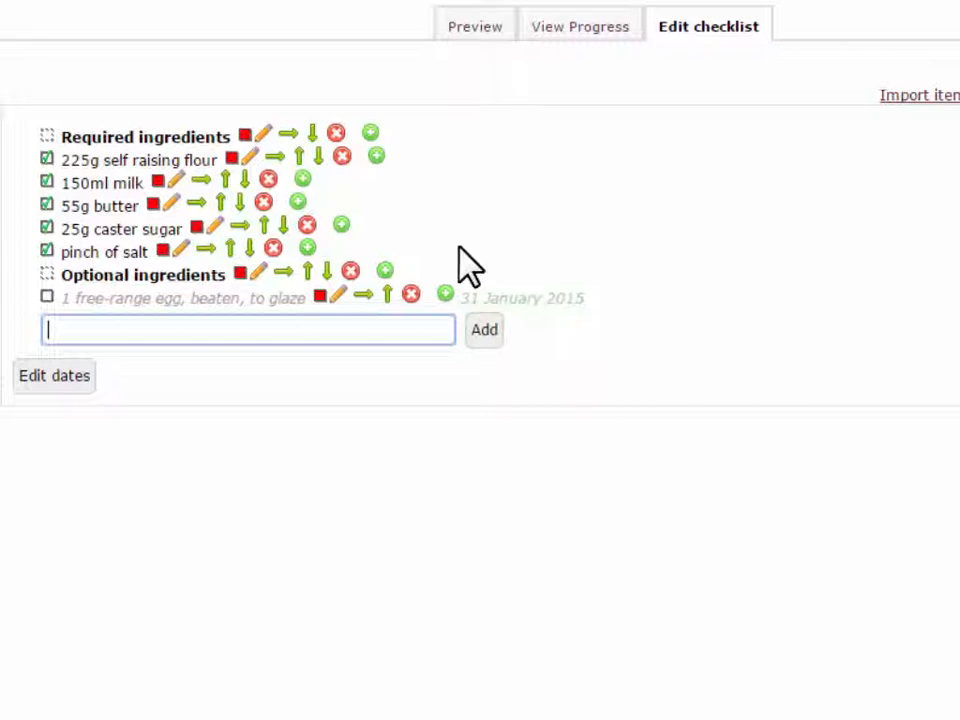
{"action": "mouse_move", "coordinate": [232, 264]}
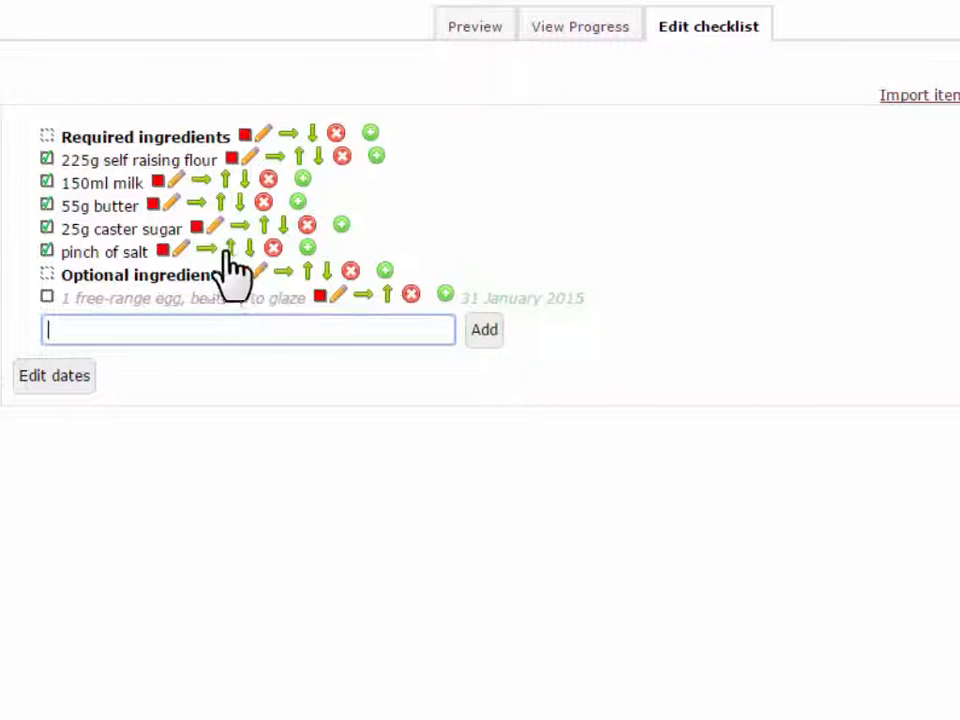
{"action": "mouse_move", "coordinate": [230, 248]}
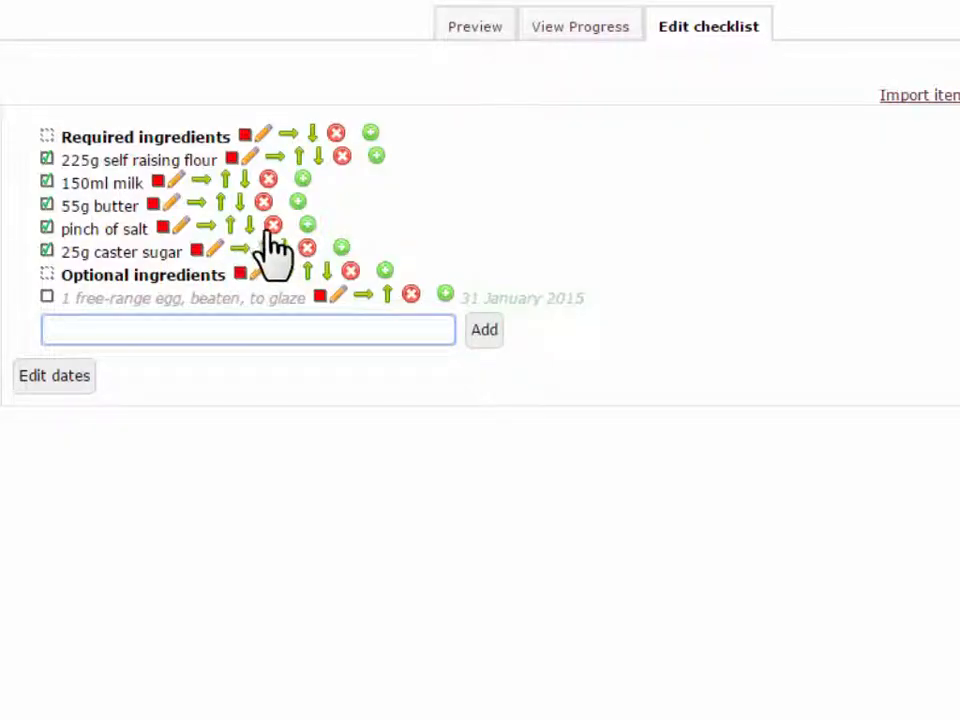
{"action": "mouse_move", "coordinate": [272, 222]}
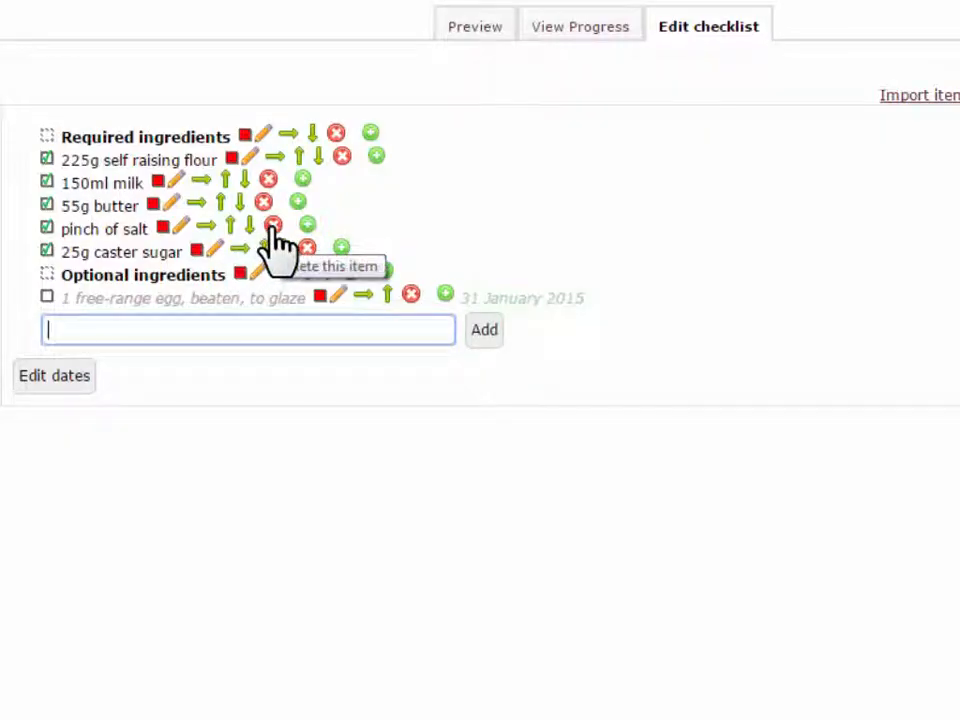
{"action": "left_click", "coordinate": [268, 224]}
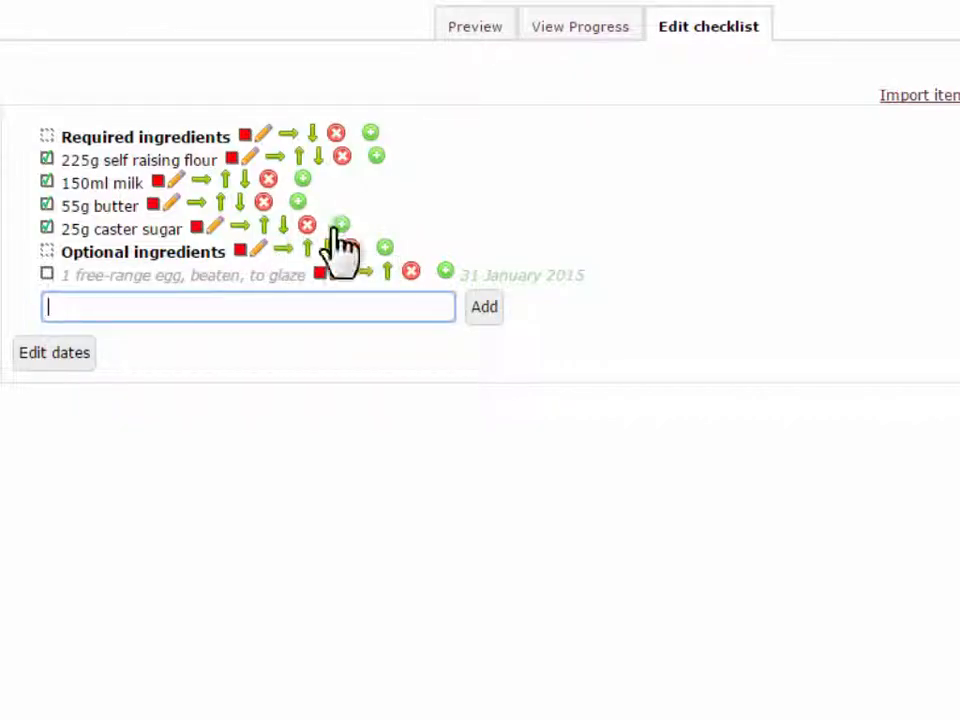
{"action": "mouse_move", "coordinate": [340, 228]}
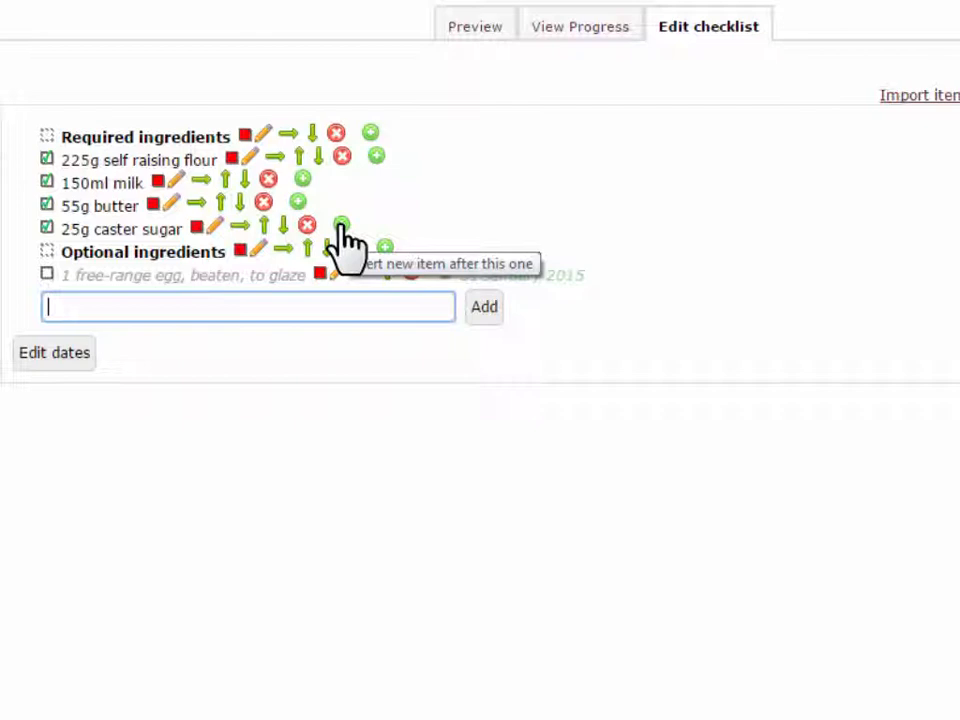
{"action": "left_click", "coordinate": [340, 226]}
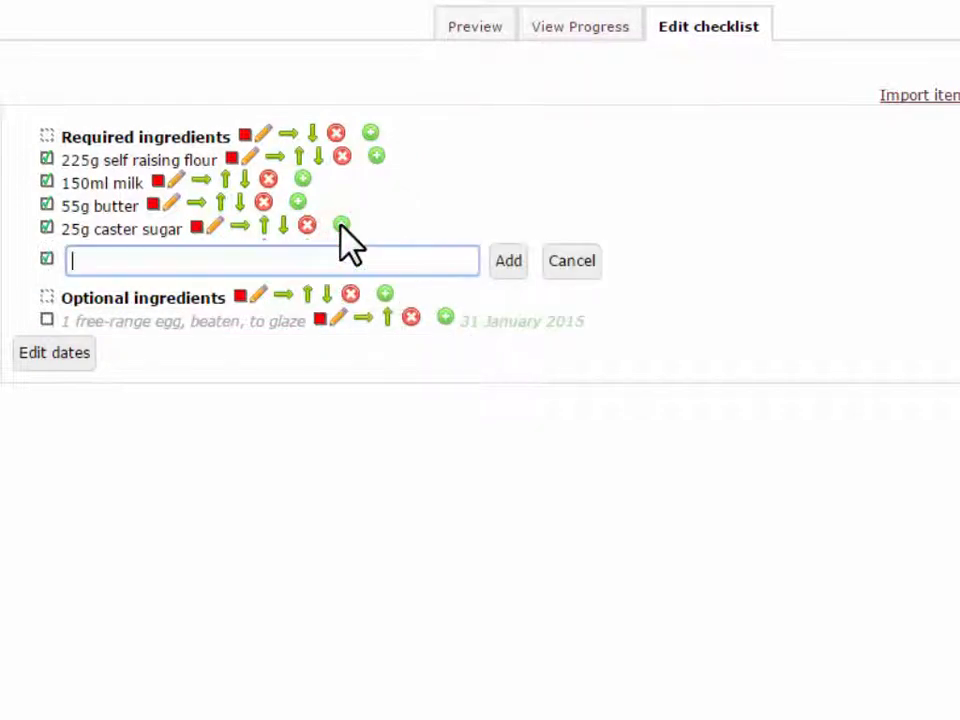
{"action": "mouse_move", "coordinate": [530, 168]}
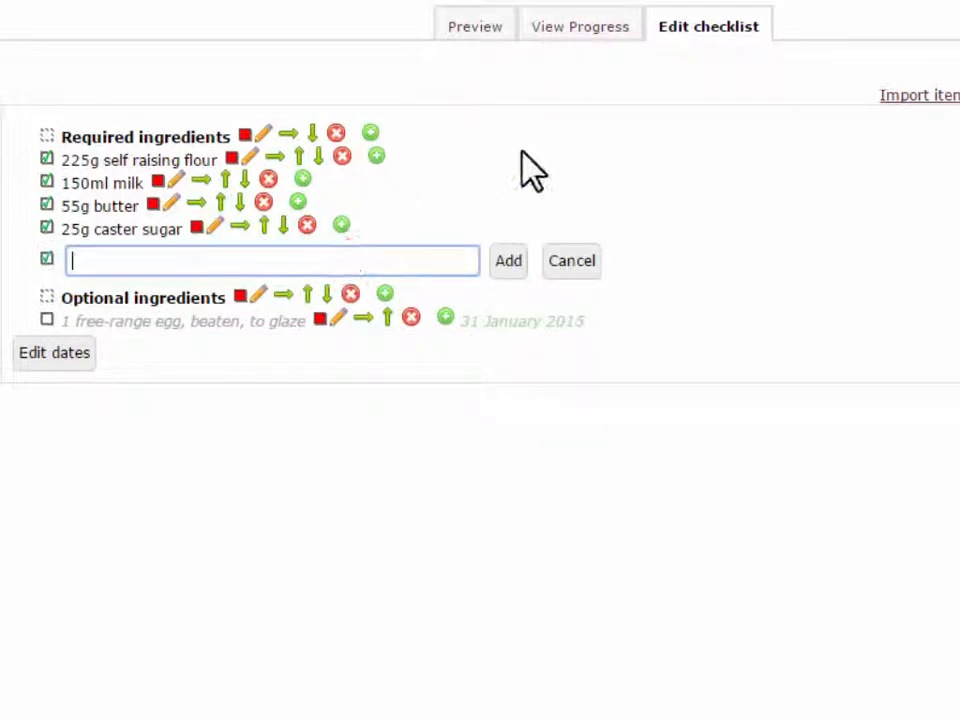
{"action": "type", "text": "pinch of salt"}
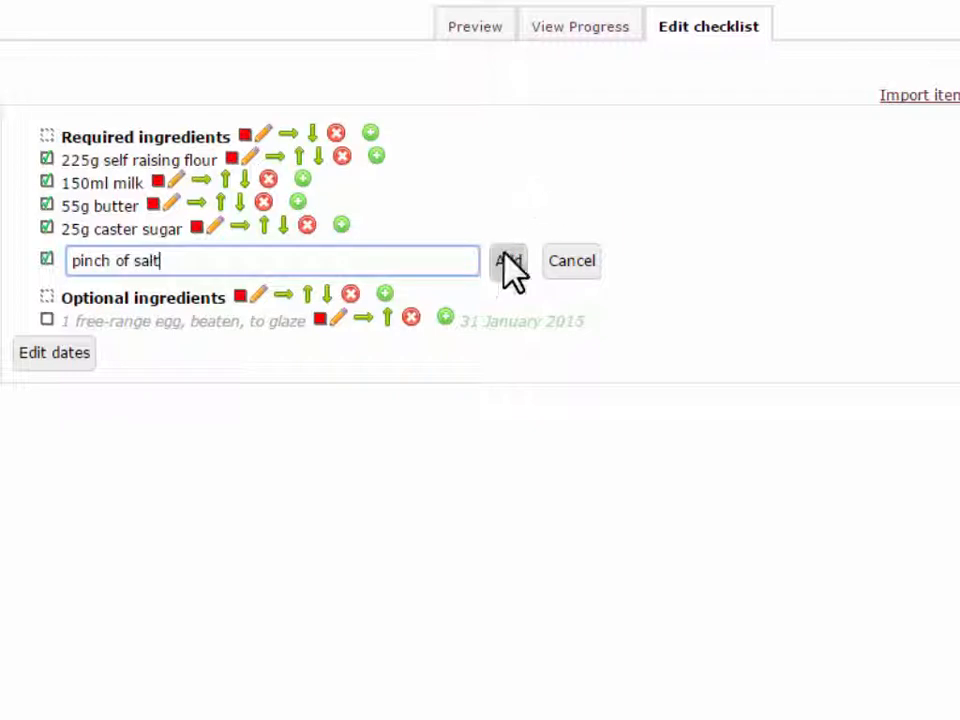
{"action": "left_click", "coordinate": [506, 260]}
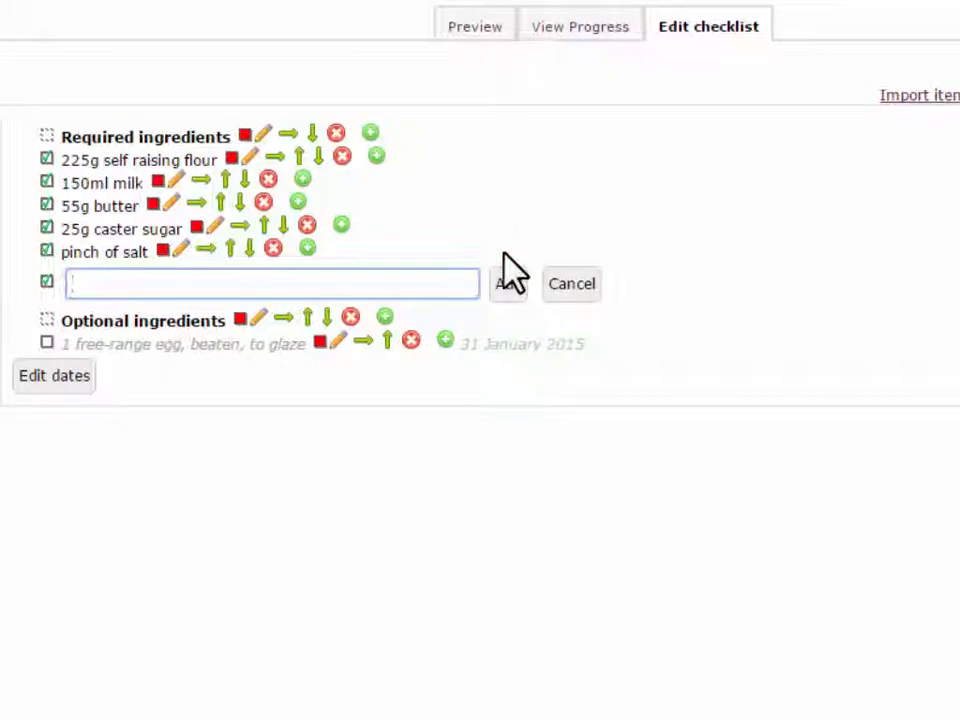
{"action": "mouse_move", "coordinate": [476, 26]}
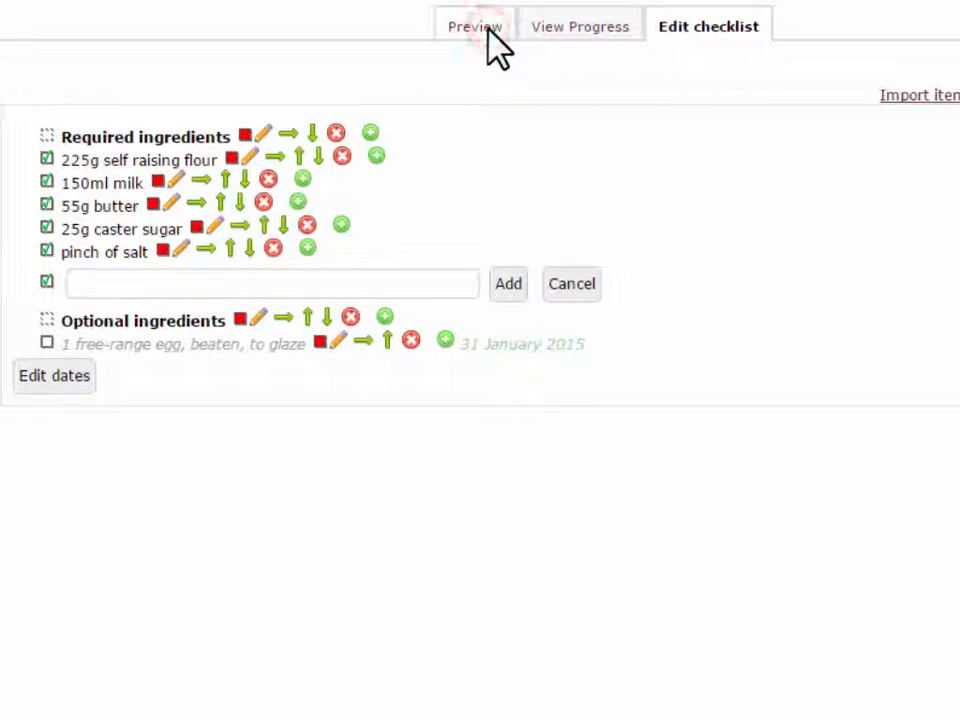
Step: Preview the Scones checklist with its required and optional ingredients as students see it
{"action": "left_click", "coordinate": [472, 24]}
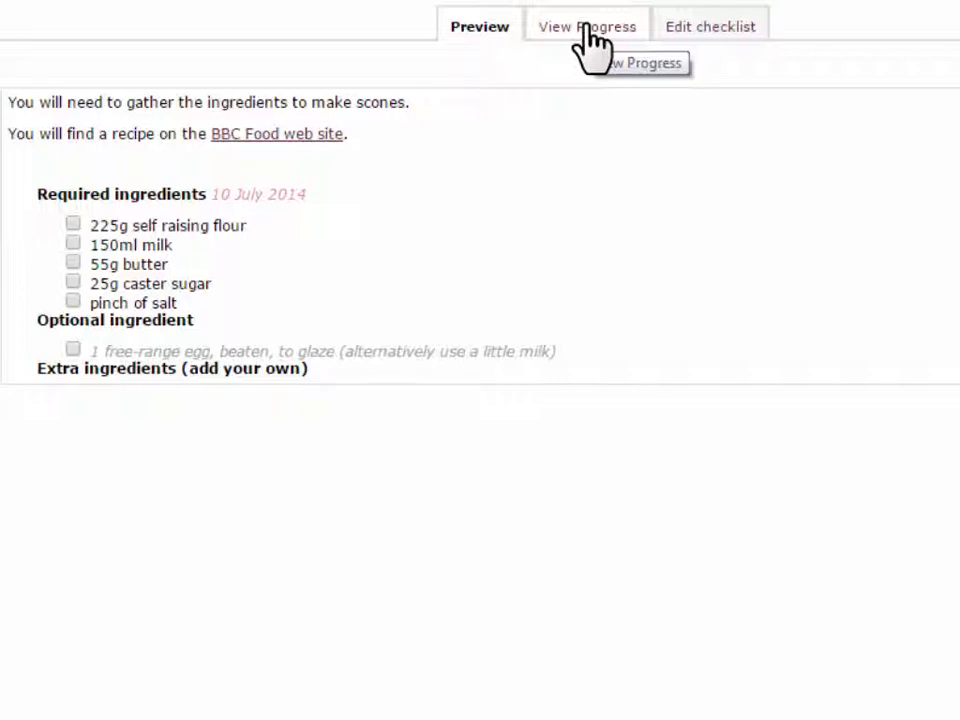
Step: View student progress, try the progress-bar summary, hide optional items and return to full details
{"action": "left_click", "coordinate": [586, 26]}
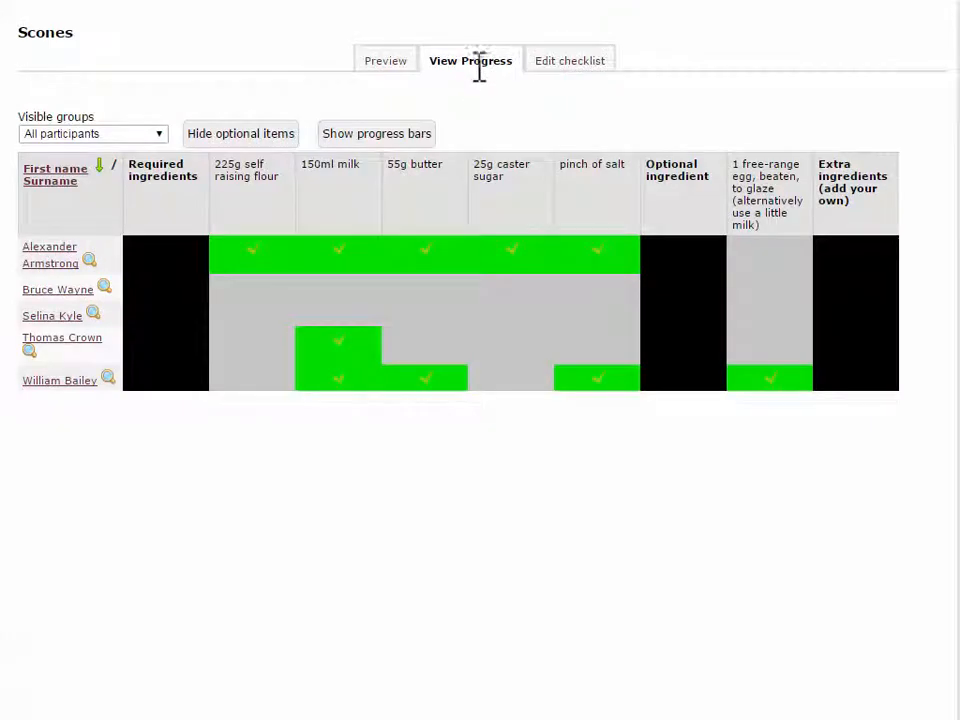
{"action": "mouse_move", "coordinate": [472, 412]}
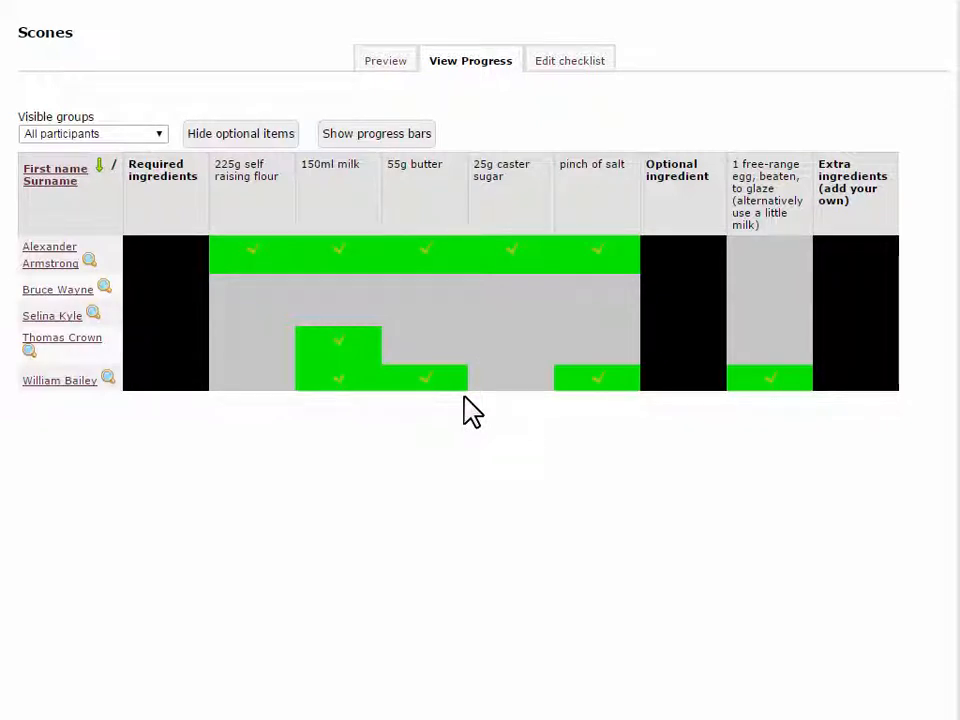
{"action": "left_click", "coordinate": [376, 132]}
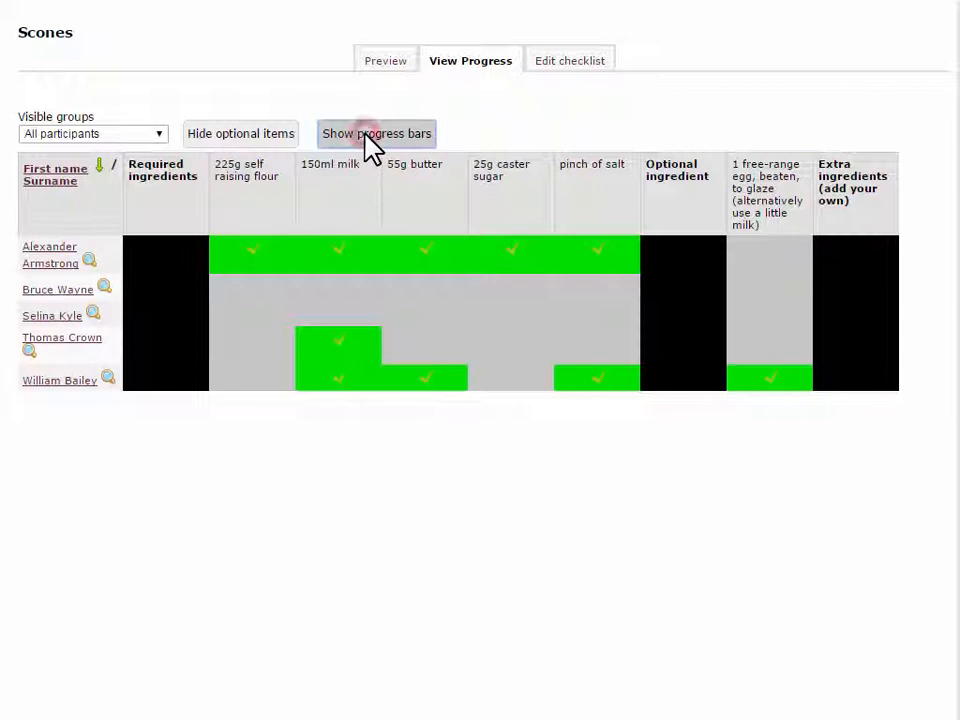
{"action": "left_click", "coordinate": [376, 132]}
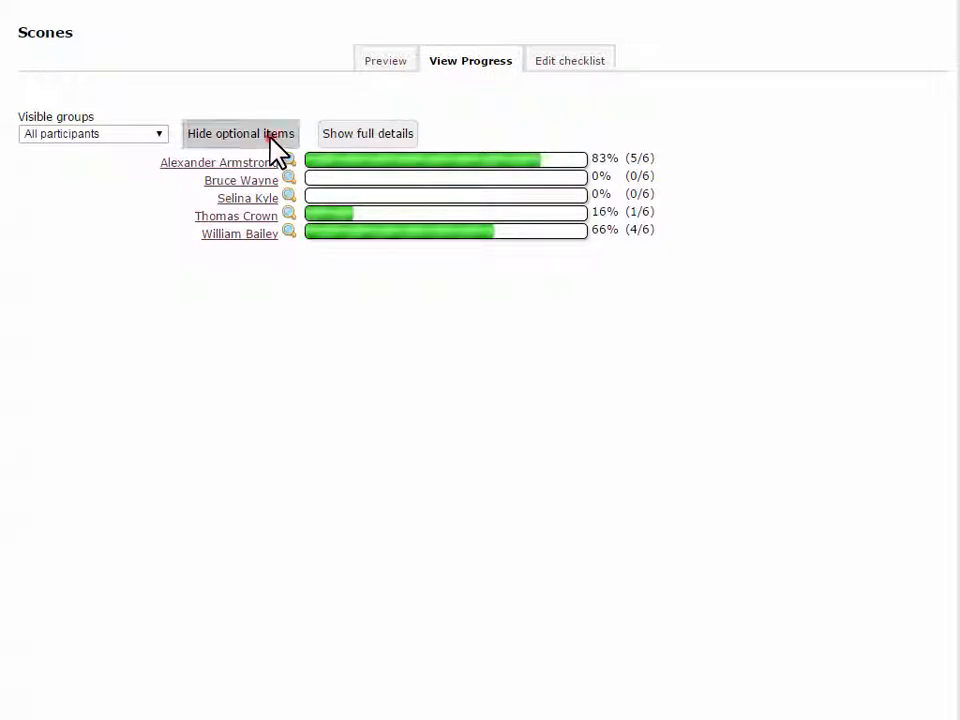
{"action": "left_click", "coordinate": [240, 132]}
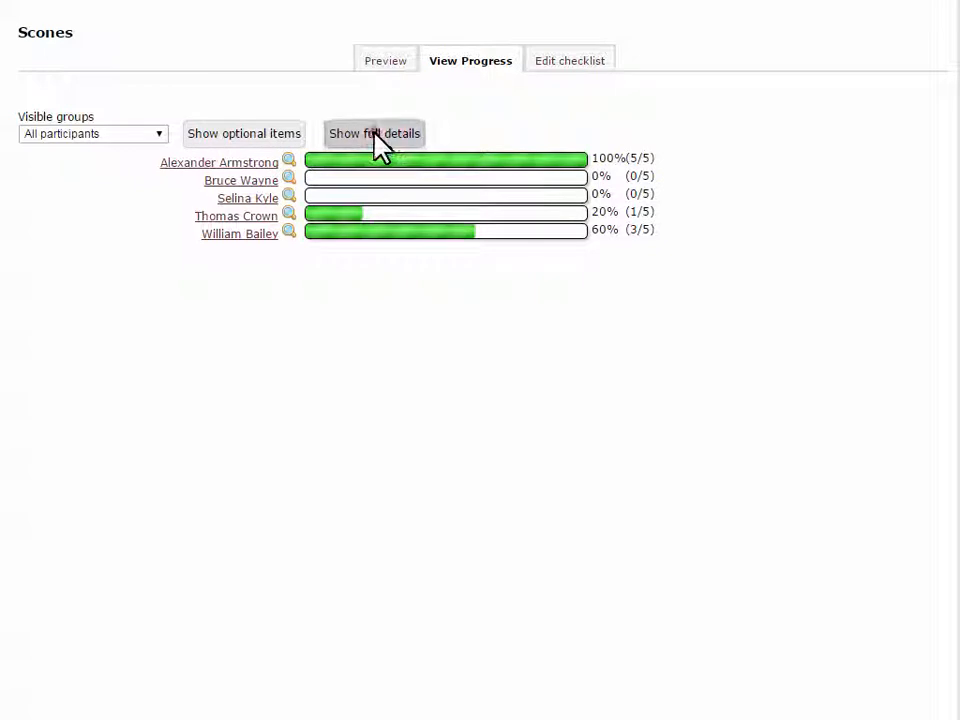
{"action": "left_click", "coordinate": [374, 132]}
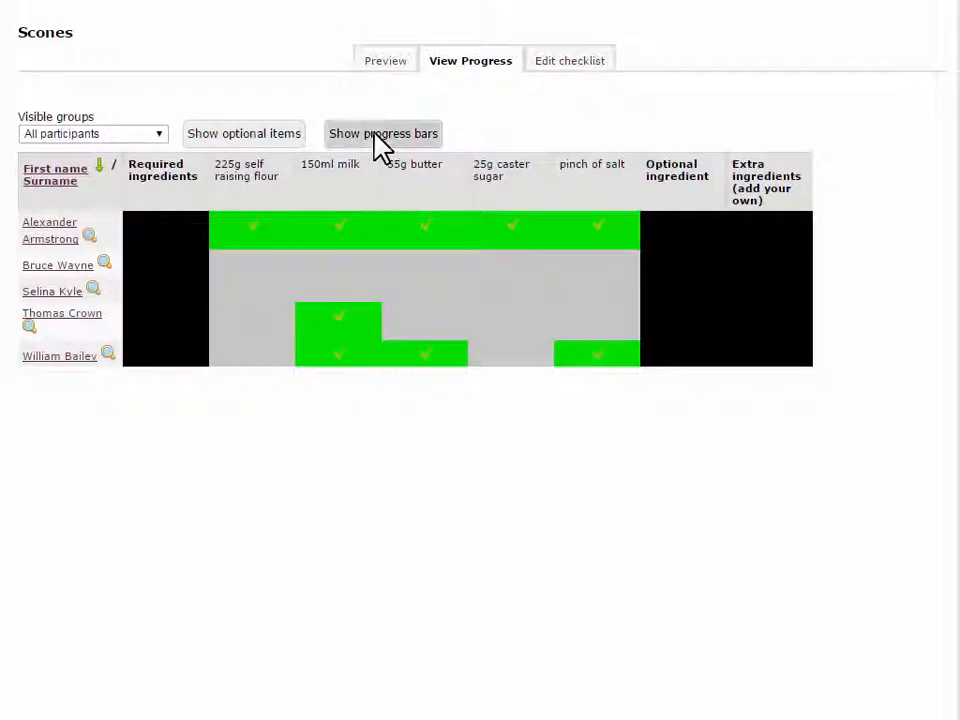
{"action": "left_click", "coordinate": [382, 132]}
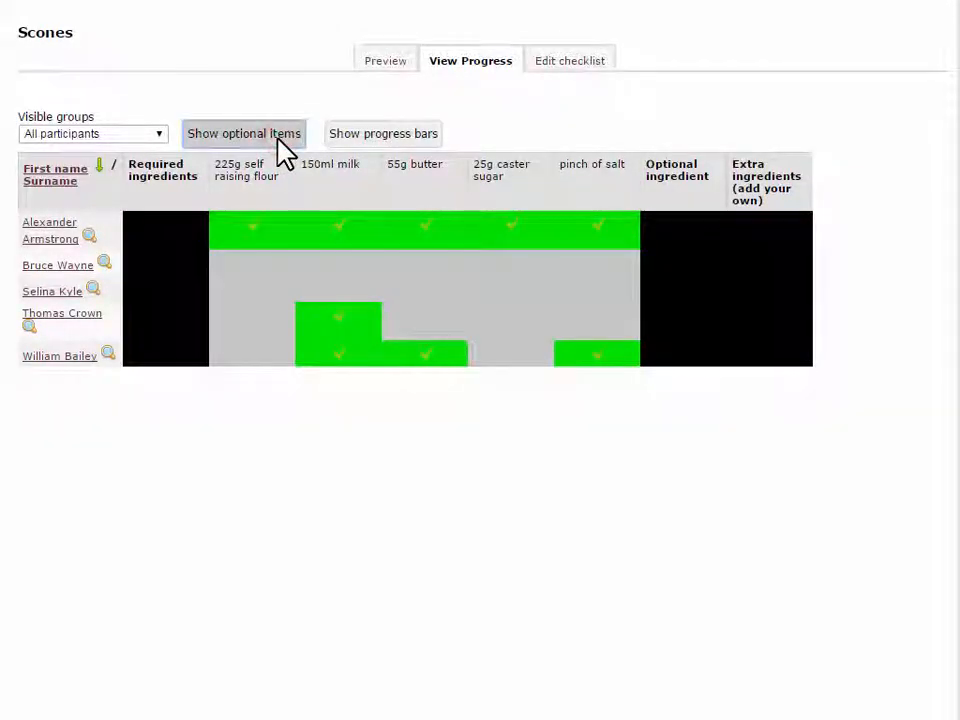
Step: Open the first student's checklist and comment 'Whole milk is better than' on the 150ml milk item
{"action": "left_click", "coordinate": [244, 132]}
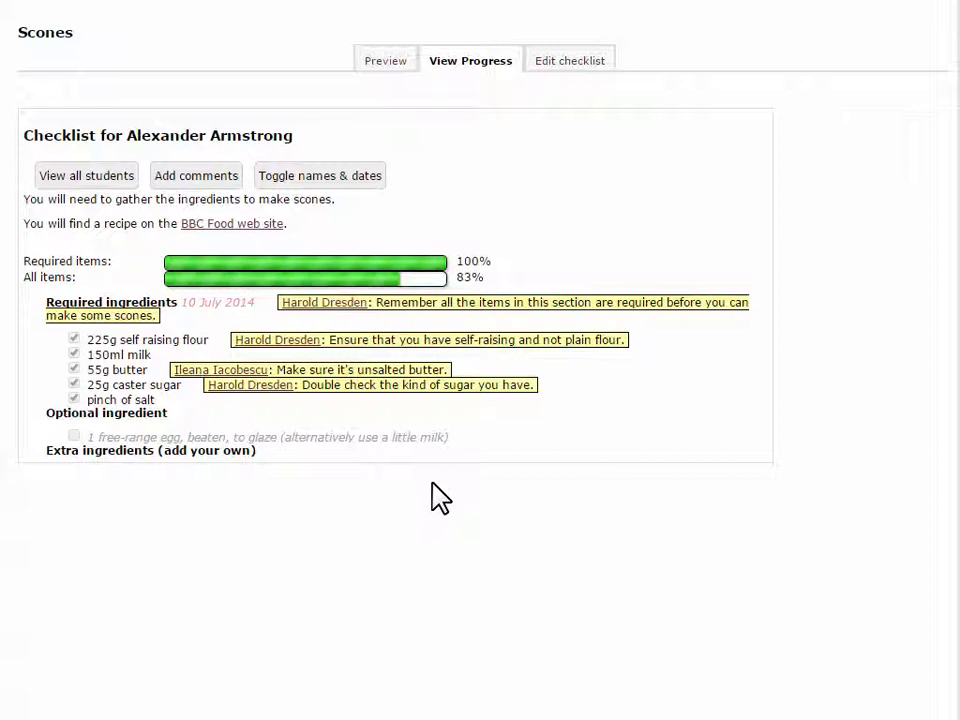
{"action": "mouse_move", "coordinate": [184, 258]}
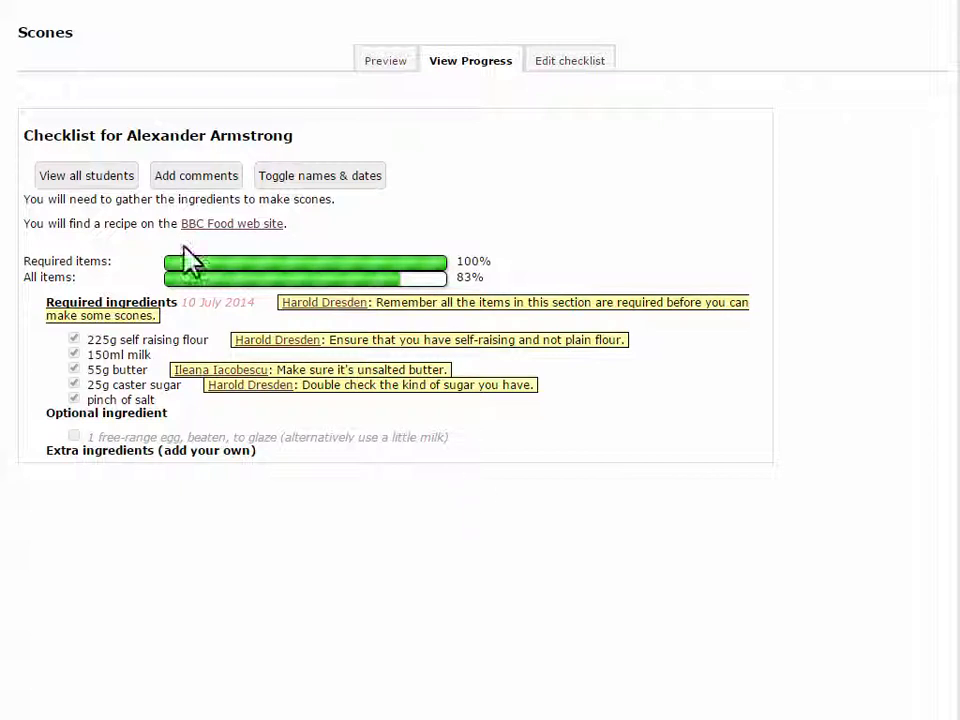
{"action": "left_click", "coordinate": [196, 176]}
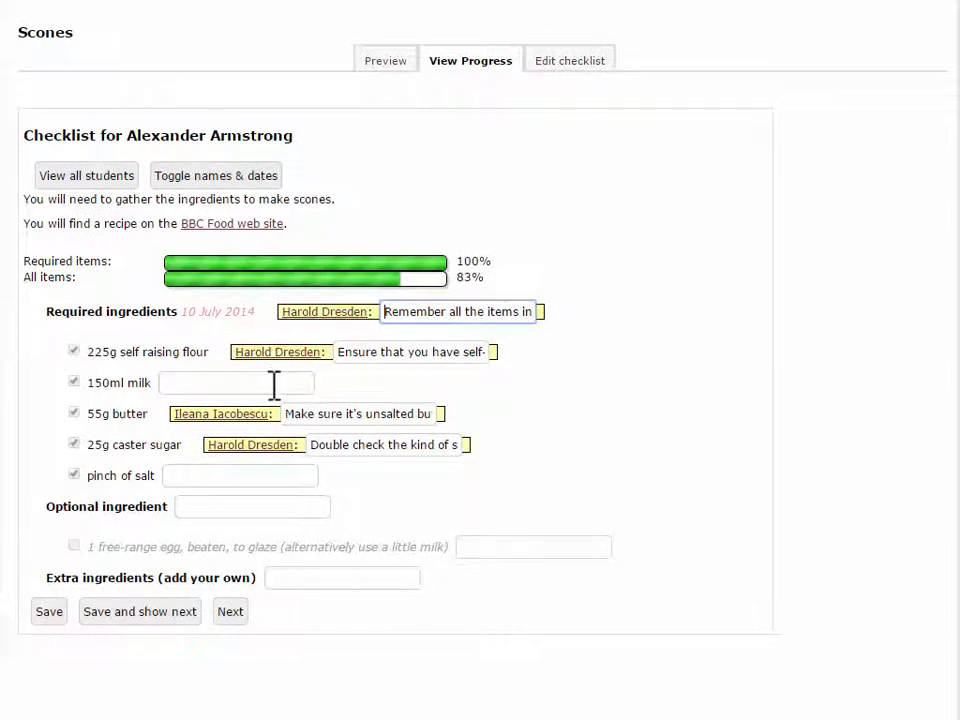
{"action": "type", "text": "Whole milk is better than"}
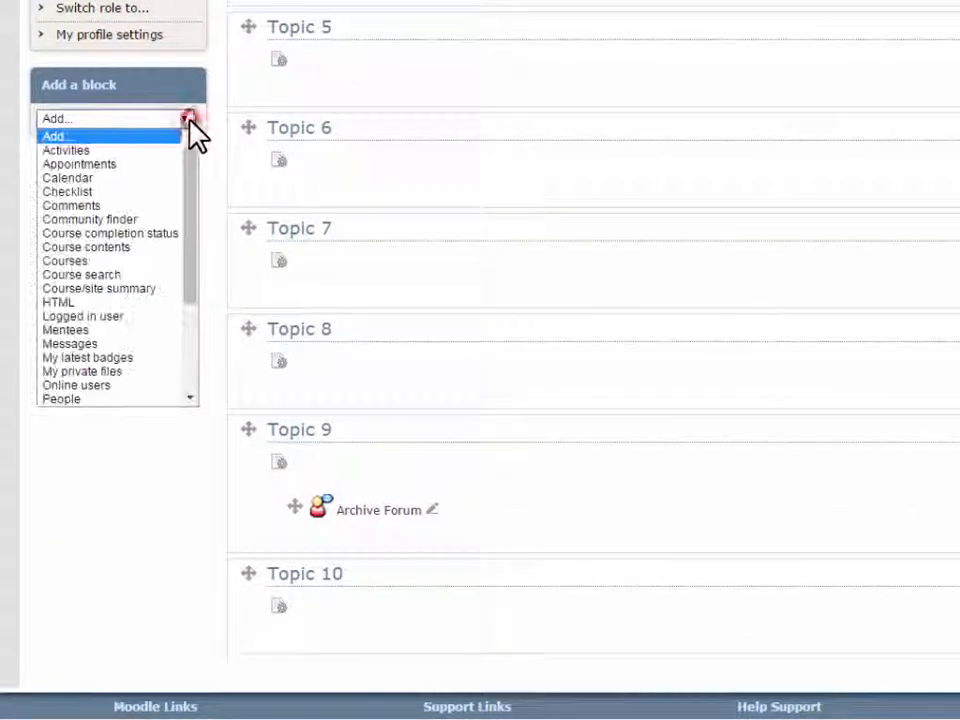
Step: Add a Checklist block to the course page and configure it to show Scones progress
{"action": "left_click", "coordinate": [68, 192]}
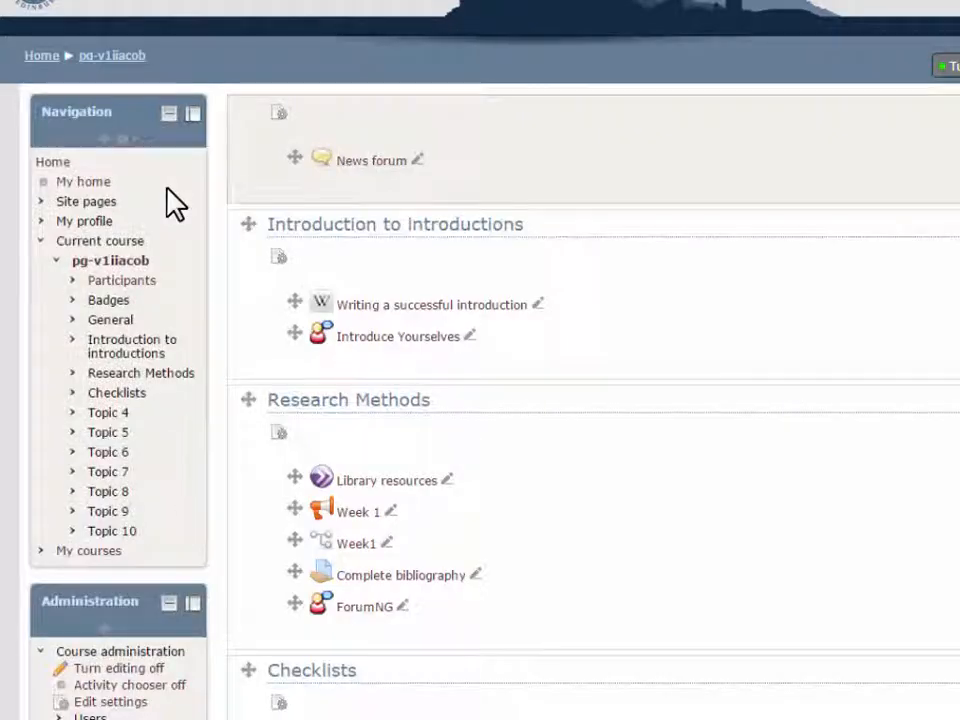
{"action": "scroll", "scroll_direction": "down", "scroll_amount": 3}
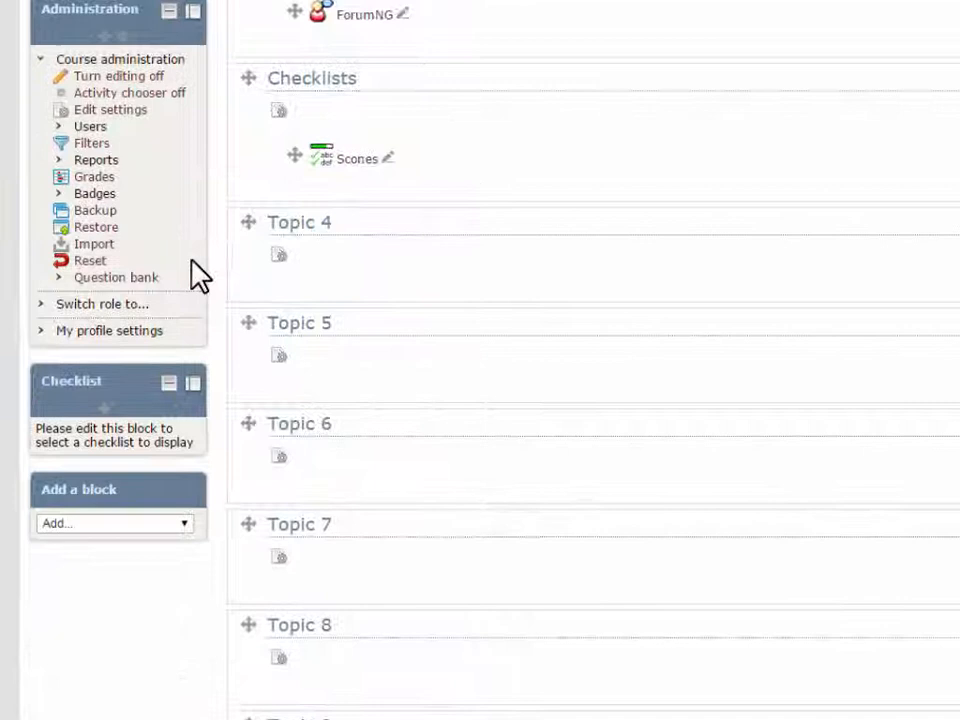
{"action": "left_click", "coordinate": [184, 380]}
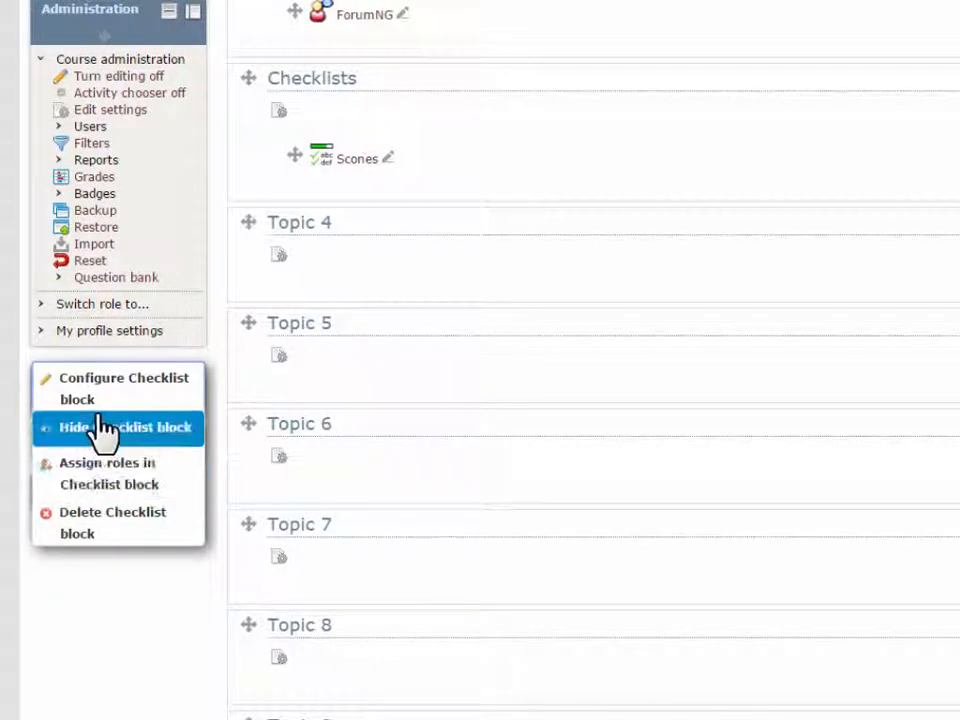
{"action": "left_click", "coordinate": [118, 388]}
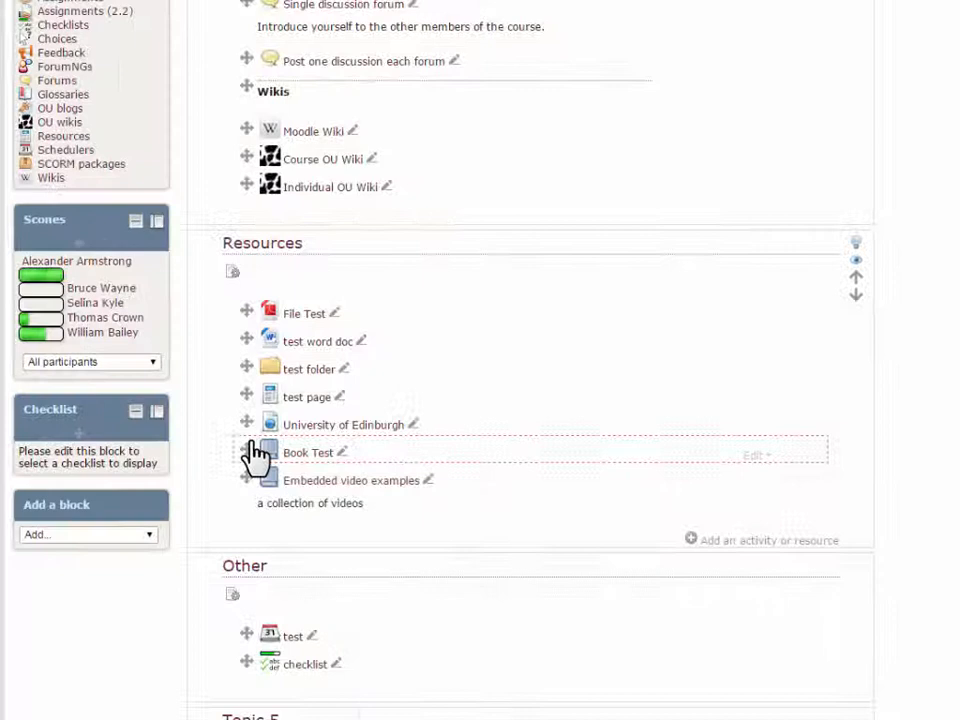
{"action": "scroll", "scroll_direction": "down", "scroll_amount": 3}
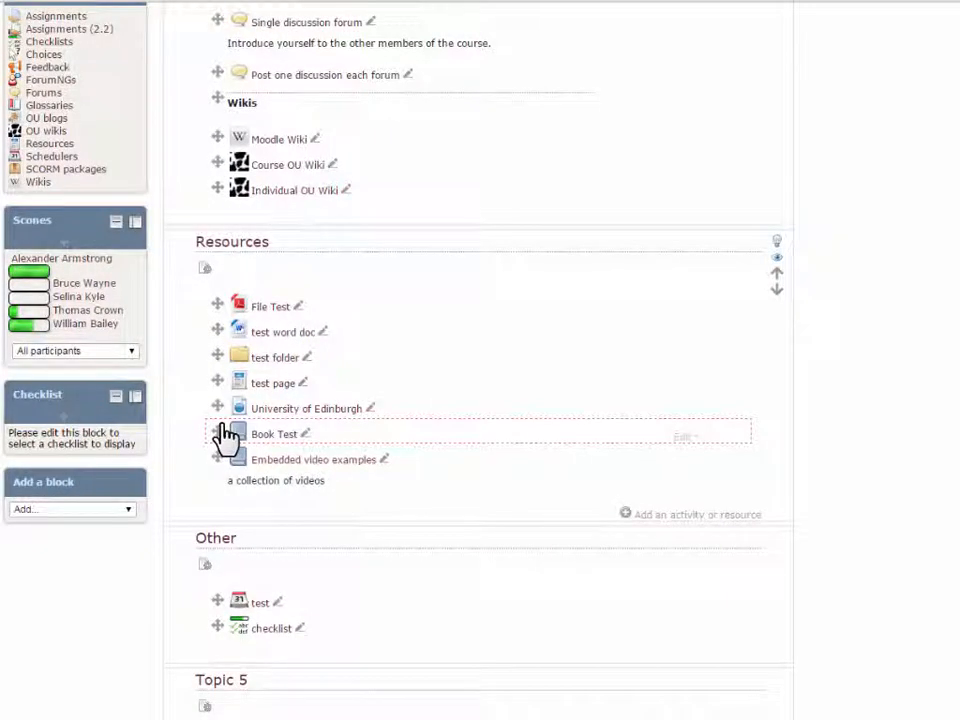